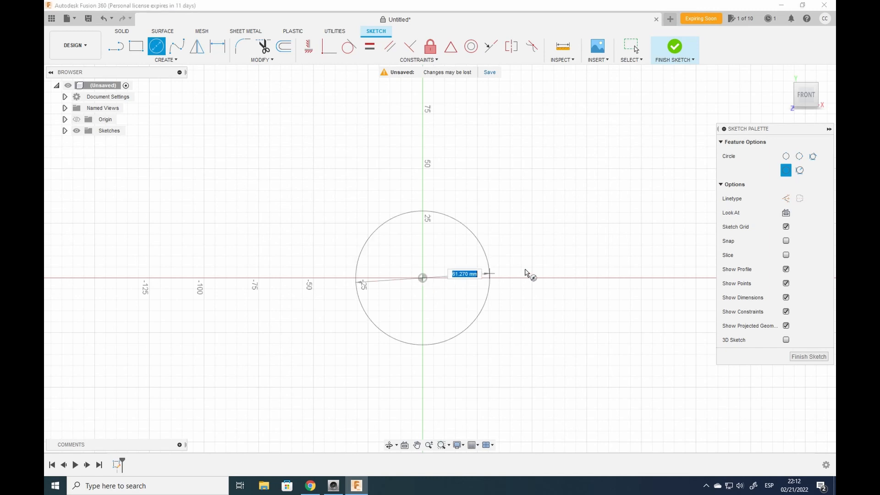
Step: Draw two concentric centre circles of 39.4 mm and 16.3 mm diameter and finish the sketch
{"action": "type", "text": "3"}
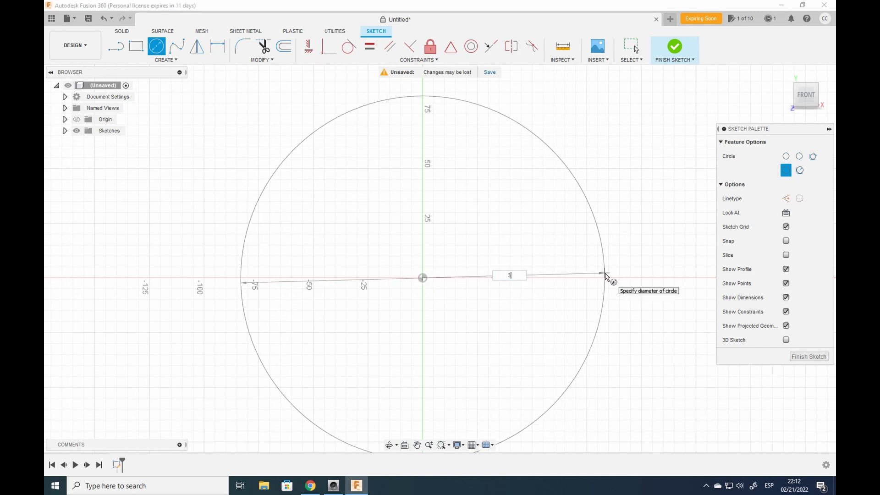
{"action": "type", "text": "39.40"}
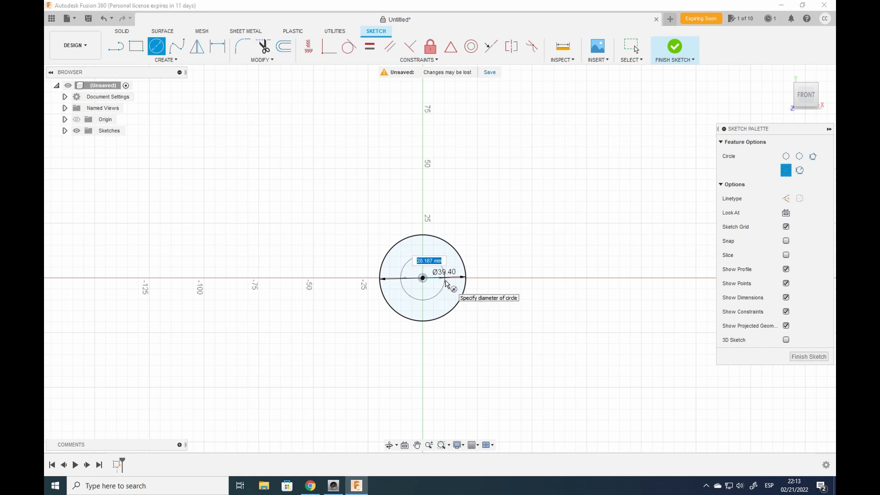
{"action": "type", "text": "16.3"}
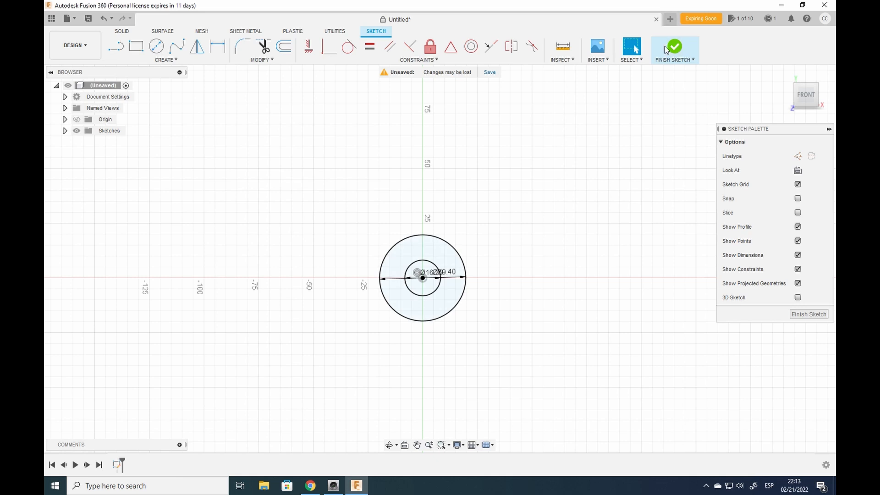
{"action": "left_click", "coordinate": [674, 47]}
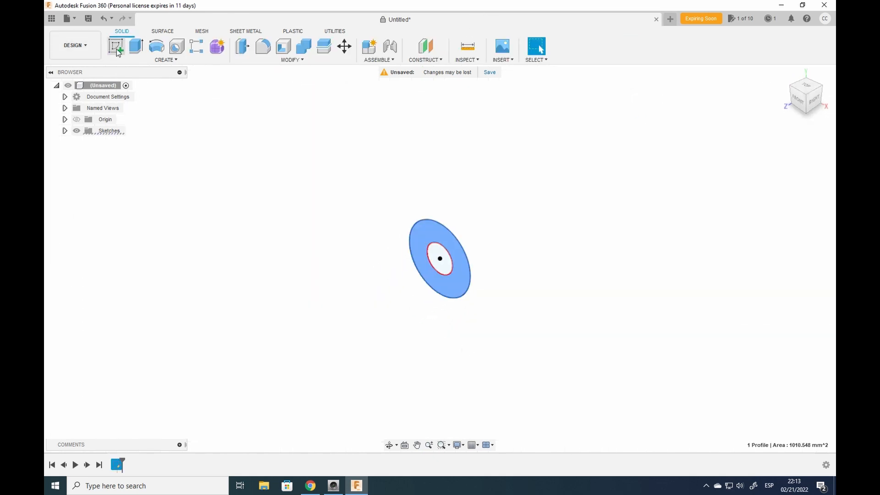
Step: Start a new sketch on the ring and draw a 5.5 mm centre-diameter circle at the origin
{"action": "left_click", "coordinate": [136, 47]}
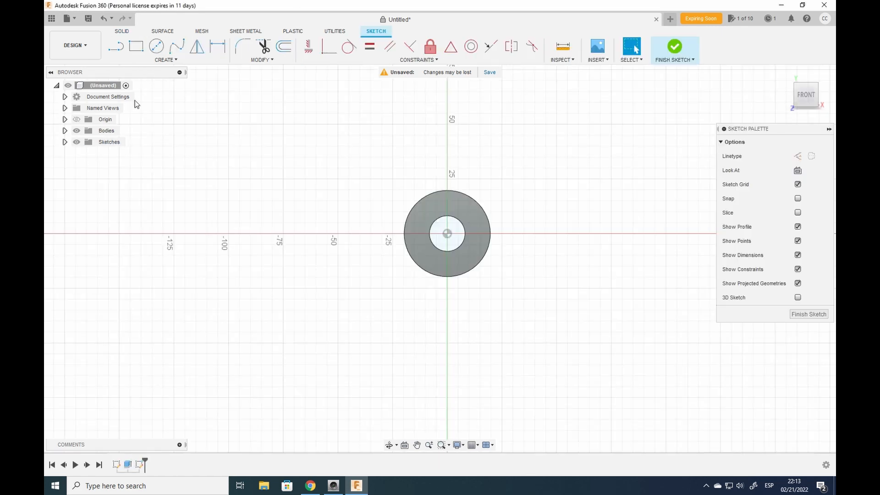
{"action": "left_click", "coordinate": [156, 46]}
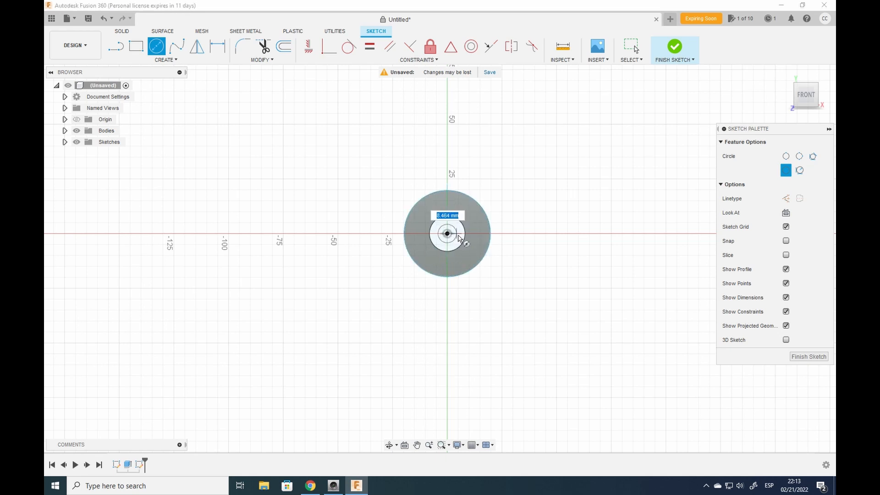
{"action": "type", "text": "5"}
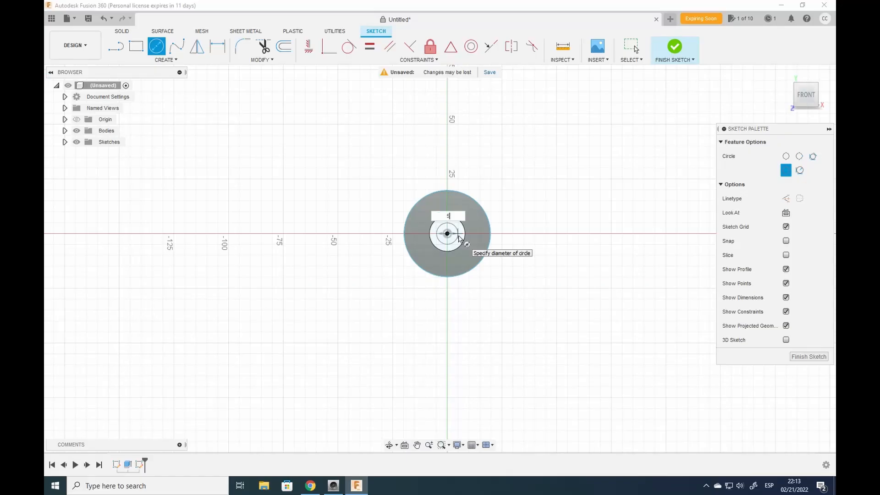
{"action": "type", "text": "5.5"}
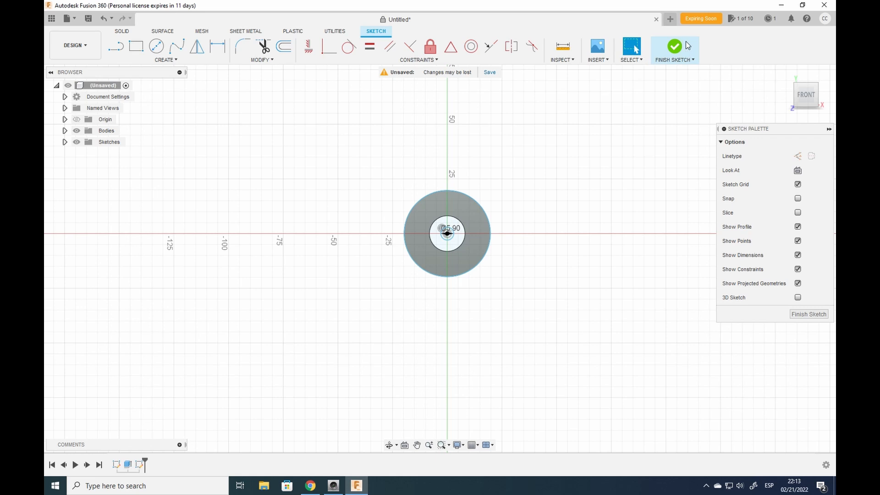
Step: Extrude both inner profiles 5 mm as a New Component, forming a disc with a centre hole
{"action": "left_click", "coordinate": [674, 47]}
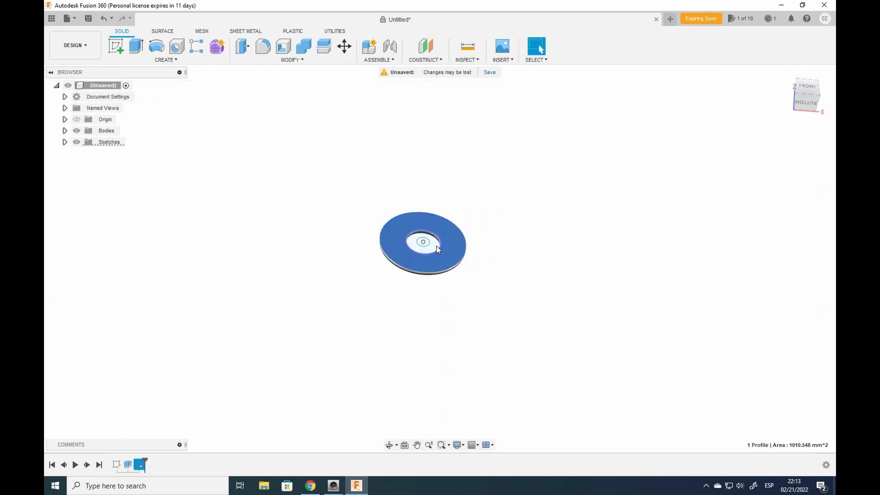
{"action": "left_click", "coordinate": [423, 241]}
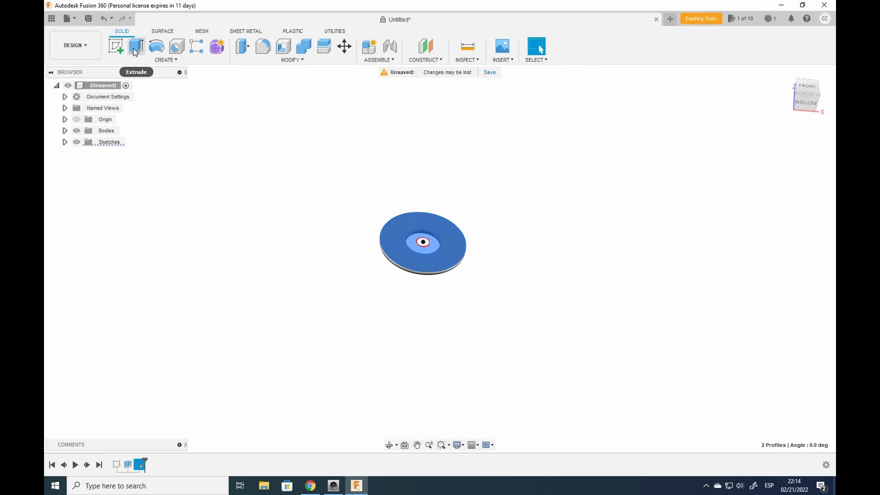
{"action": "left_click", "coordinate": [136, 47]}
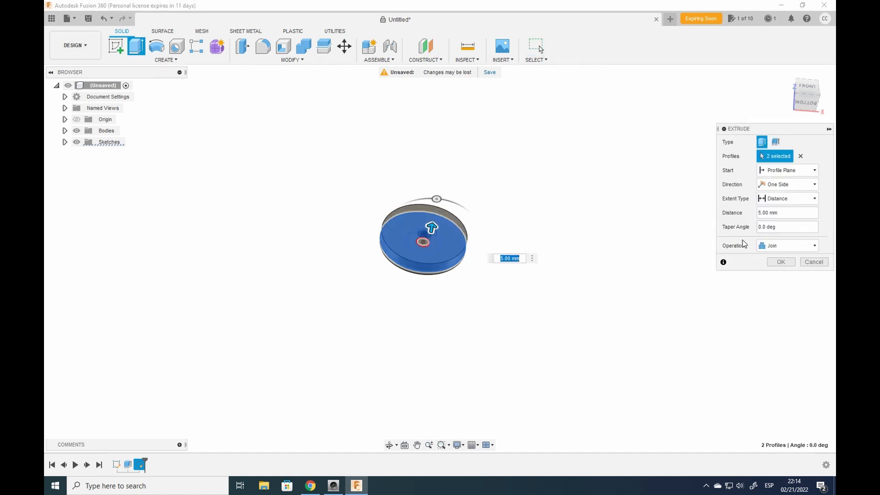
{"action": "left_click", "coordinate": [812, 246]}
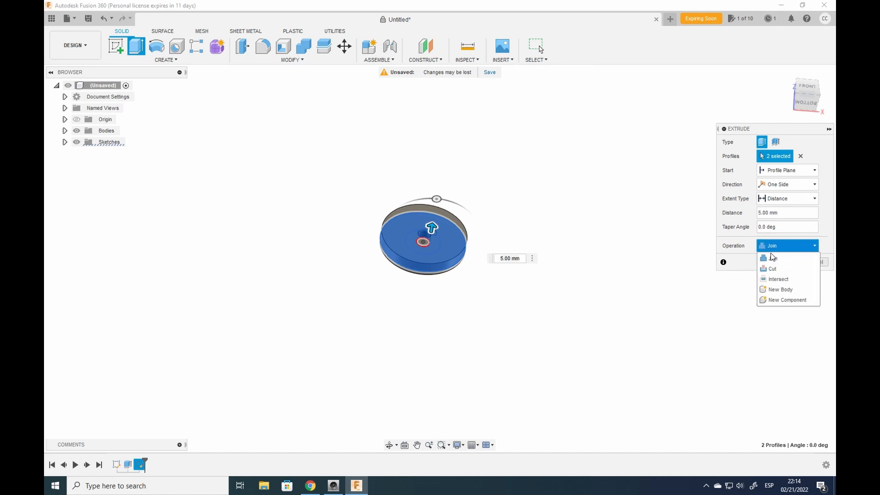
{"action": "left_click", "coordinate": [789, 300]}
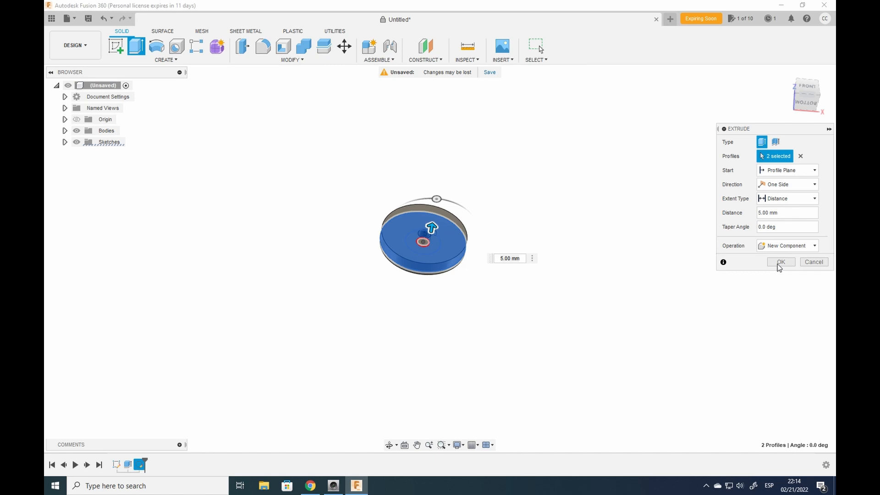
{"action": "left_click", "coordinate": [781, 262]}
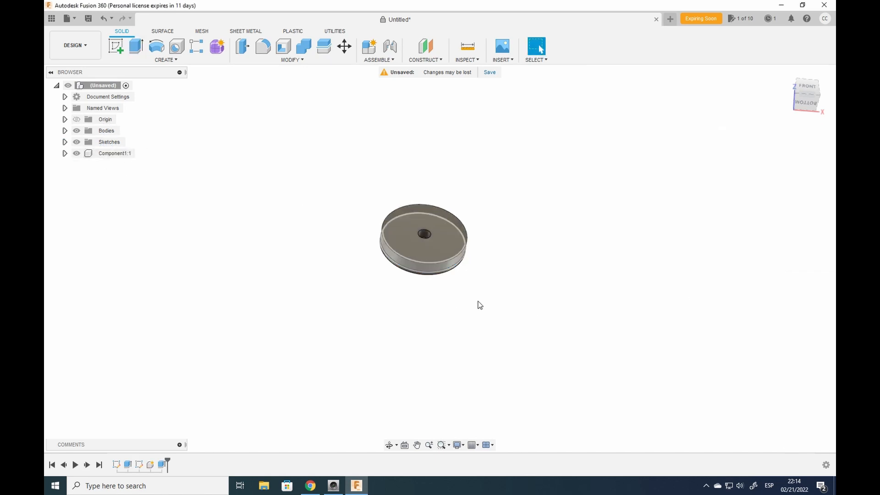
Step: Select the disc's top face and expand Component1:1 and the Bodies folders to reveal Body1
{"action": "left_click", "coordinate": [424, 233]}
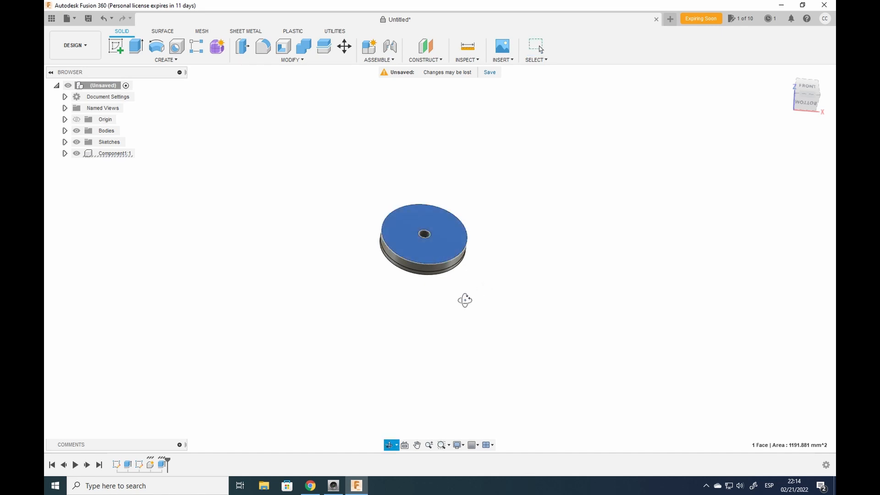
{"action": "left_click_drag", "start_coordinate": [465, 299], "coordinate": [422, 282]}
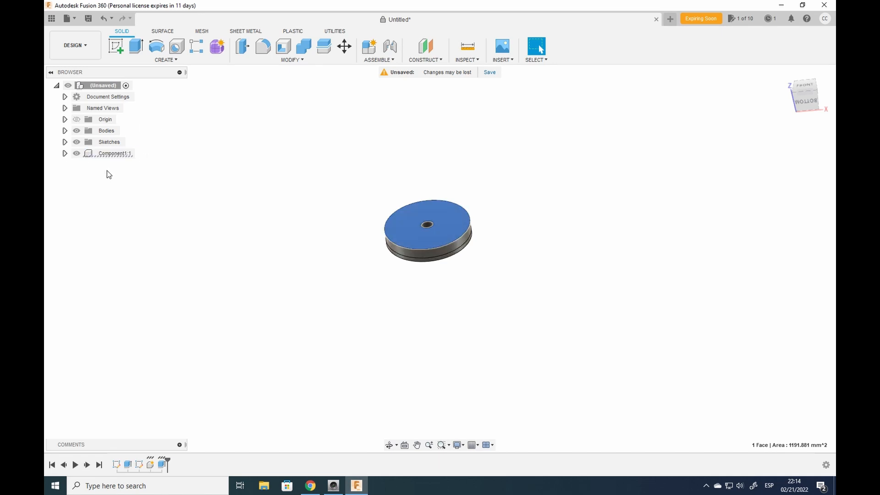
{"action": "mouse_move", "coordinate": [96, 139]}
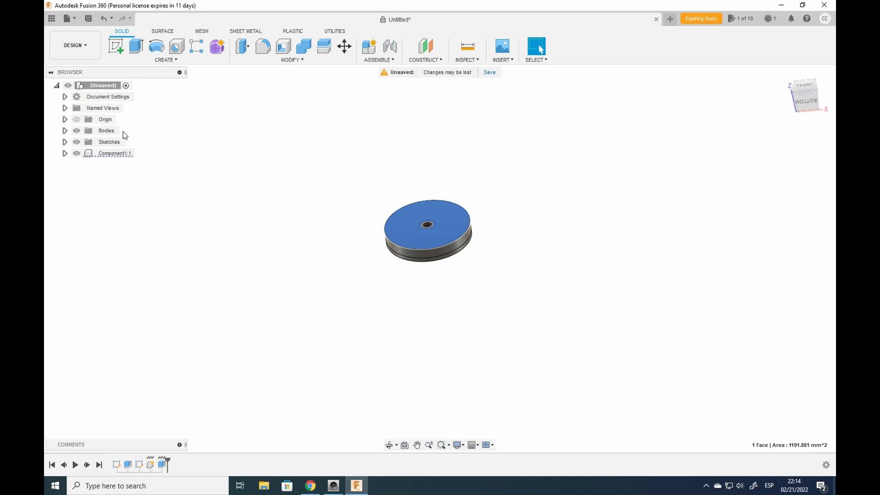
{"action": "mouse_move", "coordinate": [62, 170]}
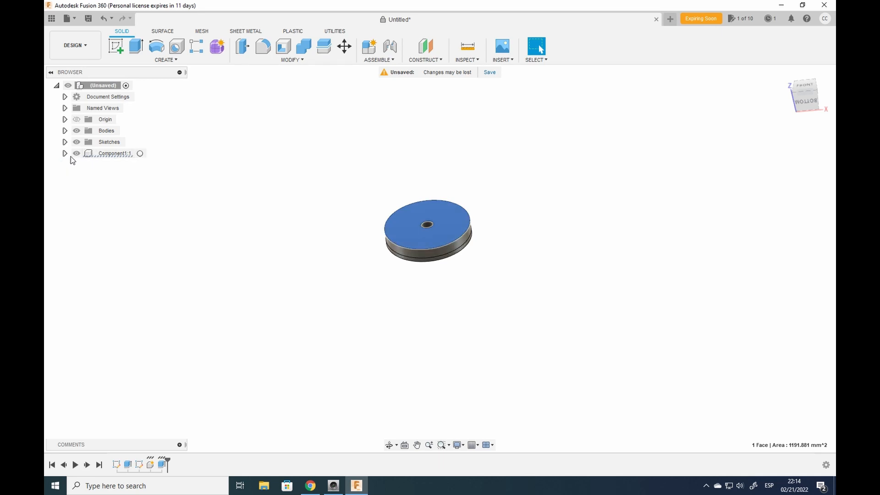
{"action": "left_click", "coordinate": [65, 153]}
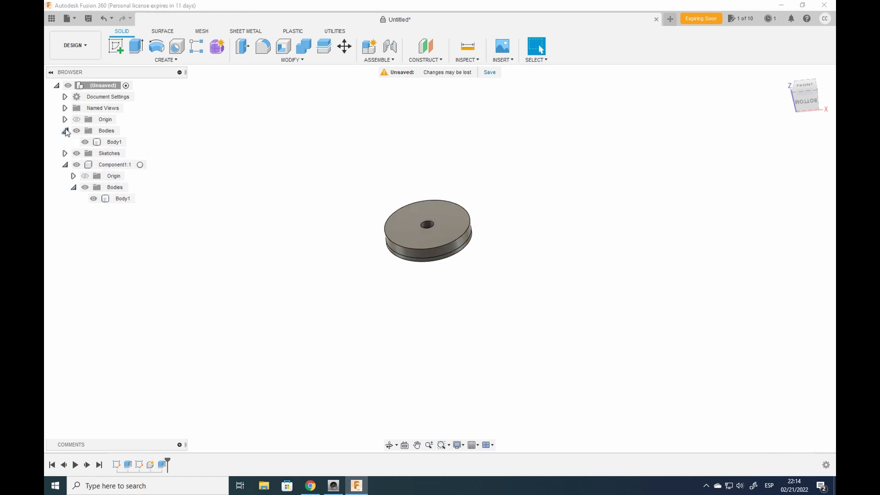
{"action": "left_click", "coordinate": [115, 141]}
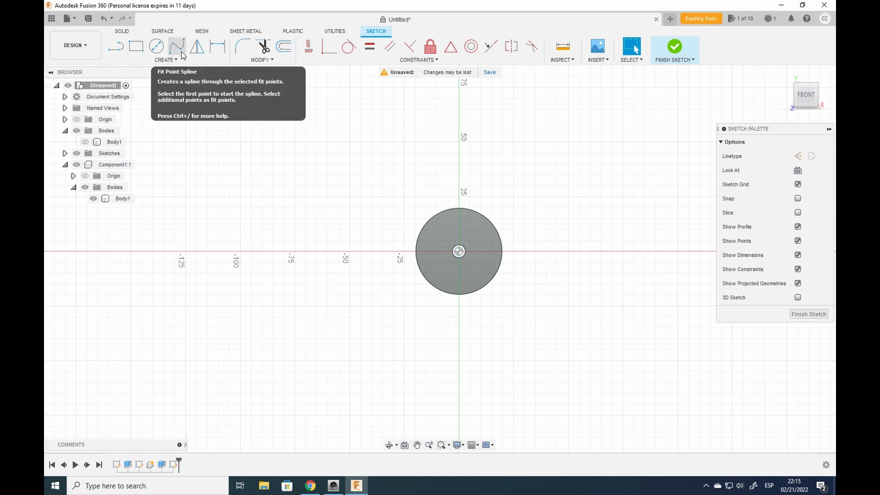
{"action": "mouse_move", "coordinate": [345, 84]}
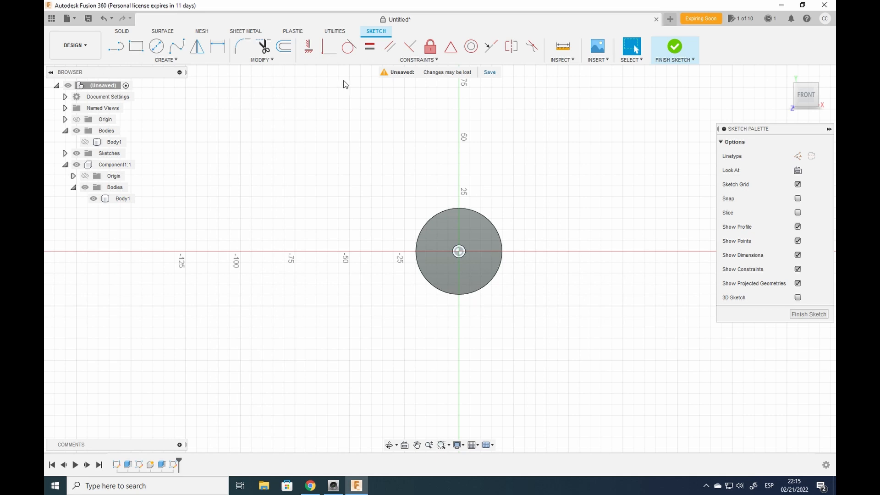
{"action": "mouse_move", "coordinate": [157, 46]}
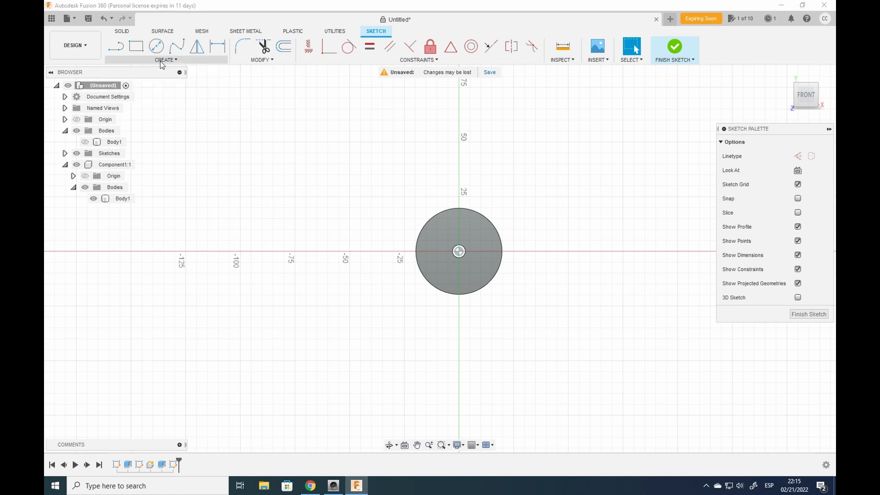
Step: Sketch a 6-sided circumscribed polygon around the centre hole and finish the sketch
{"action": "left_click", "coordinate": [166, 60]}
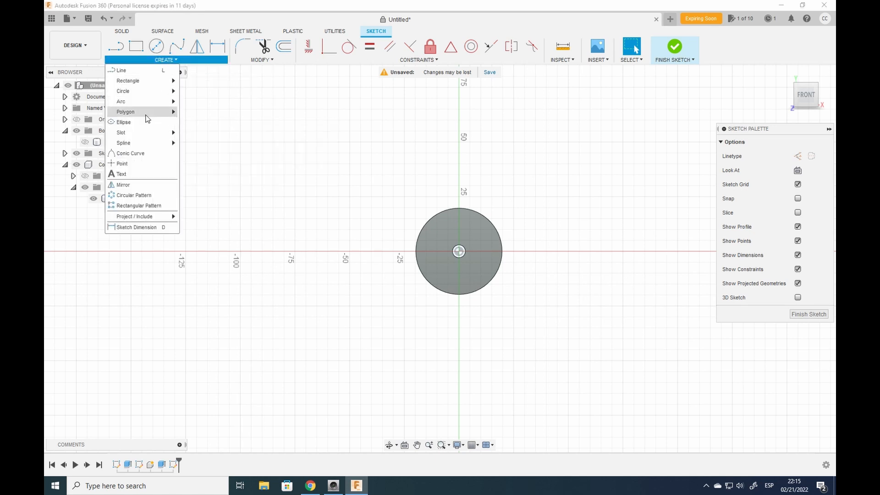
{"action": "mouse_move", "coordinate": [125, 112]}
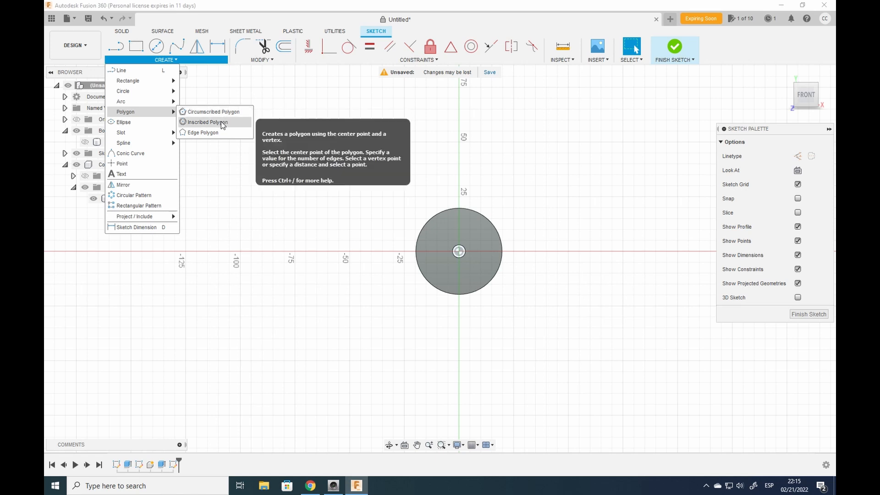
{"action": "mouse_move", "coordinate": [216, 125]}
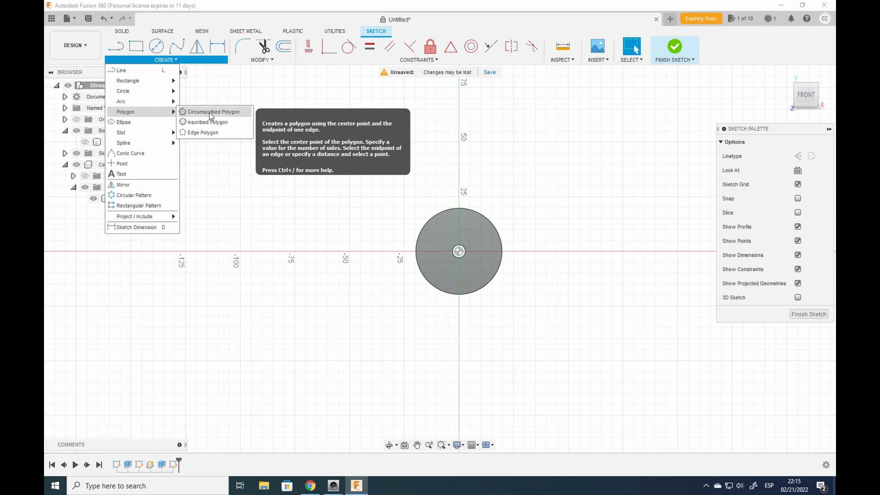
{"action": "left_click", "coordinate": [212, 111]}
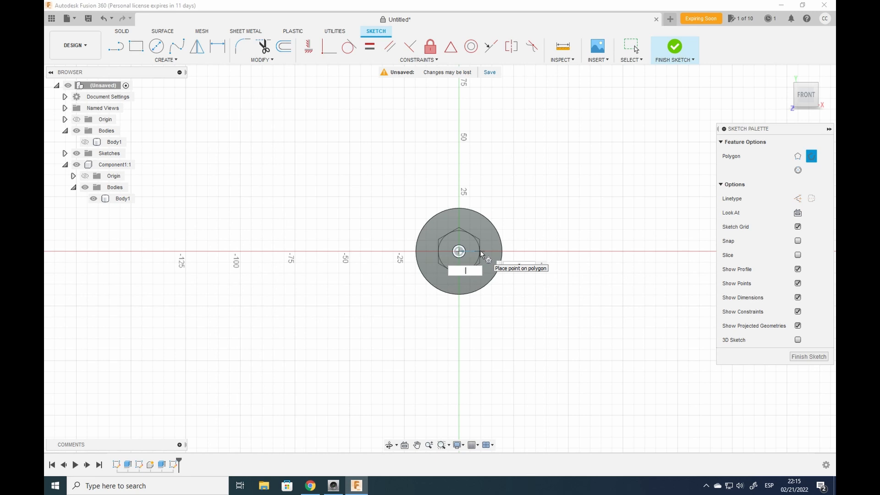
{"action": "type", "text": "9"}
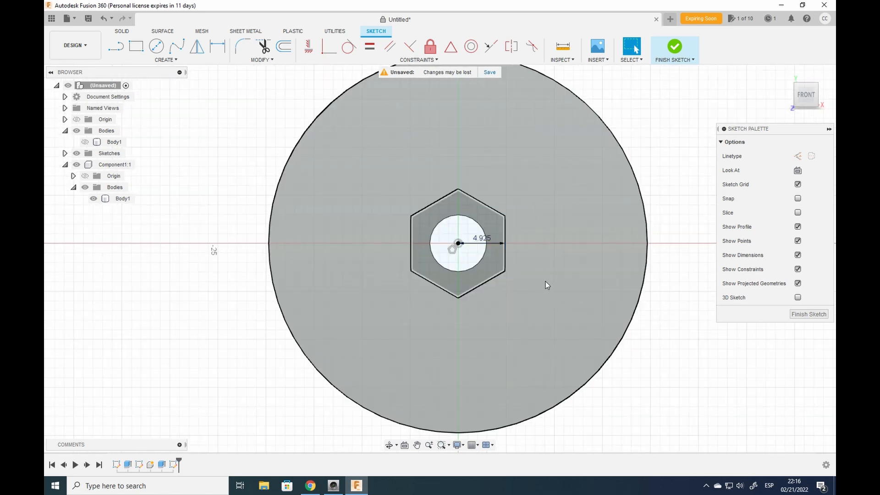
{"action": "left_click", "coordinate": [674, 46]}
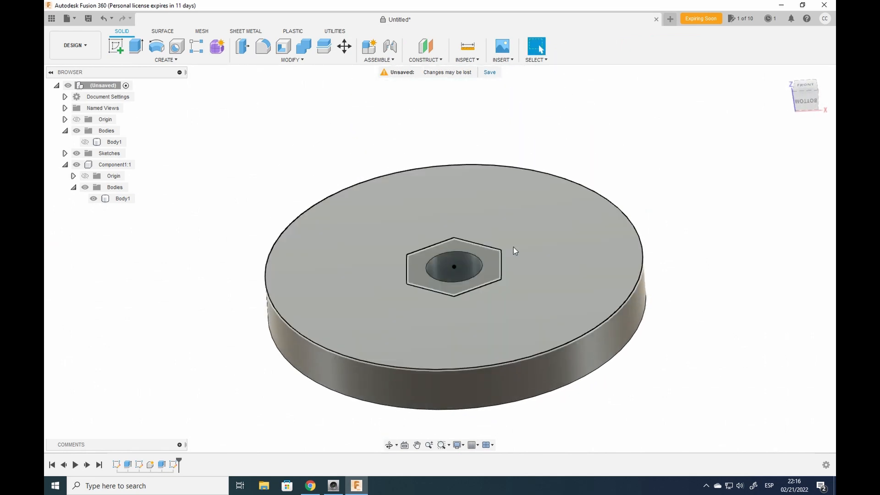
Step: Extrude the ring profile around the hexagon 4 mm with Join, leaving a hexagonal pocket
{"action": "left_click", "coordinate": [136, 46]}
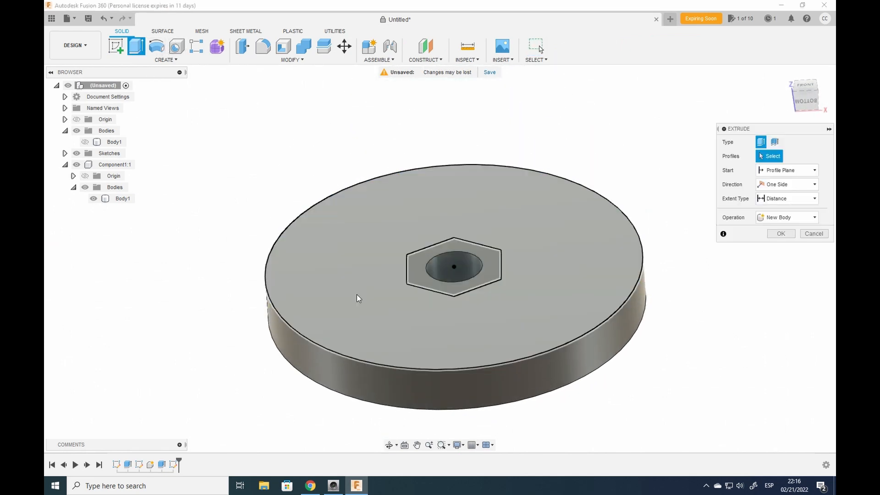
{"action": "left_click", "coordinate": [359, 297]}
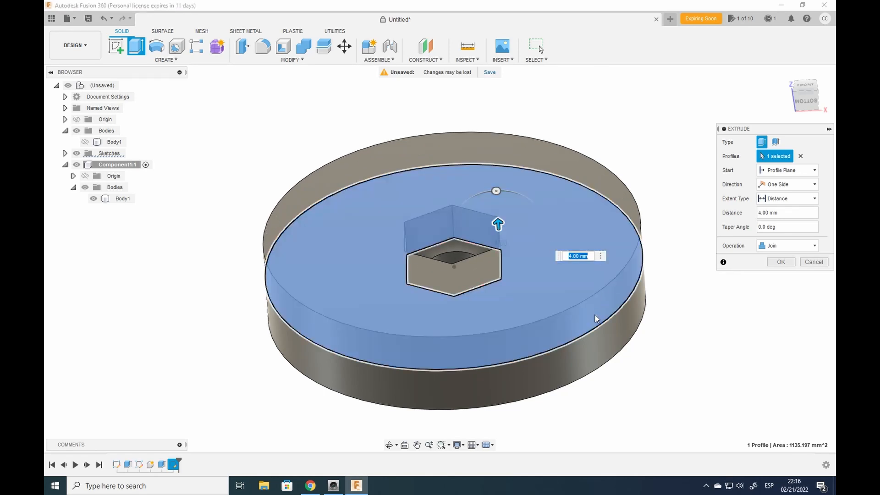
{"action": "mouse_move", "coordinate": [596, 319]}
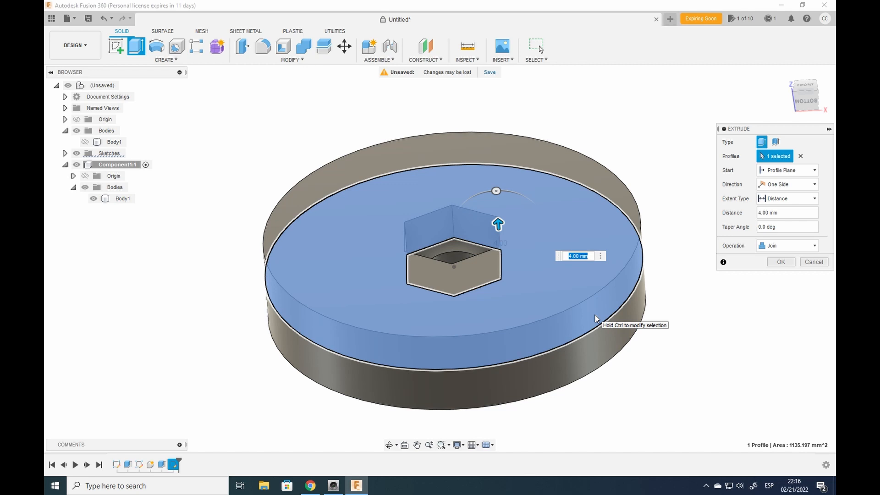
{"action": "left_click", "coordinate": [780, 261]}
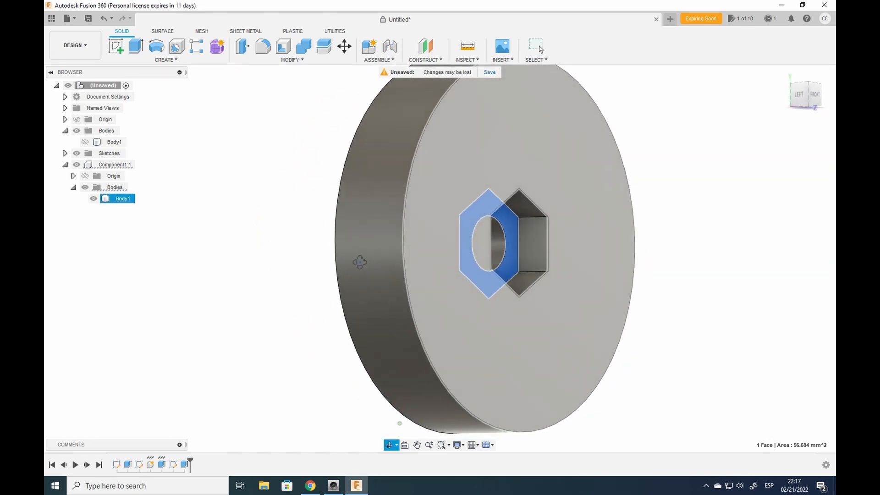
Step: Cut the hexagonal pocket 2 mm deeper into the knob and inspect it
{"action": "left_click", "coordinate": [116, 46]}
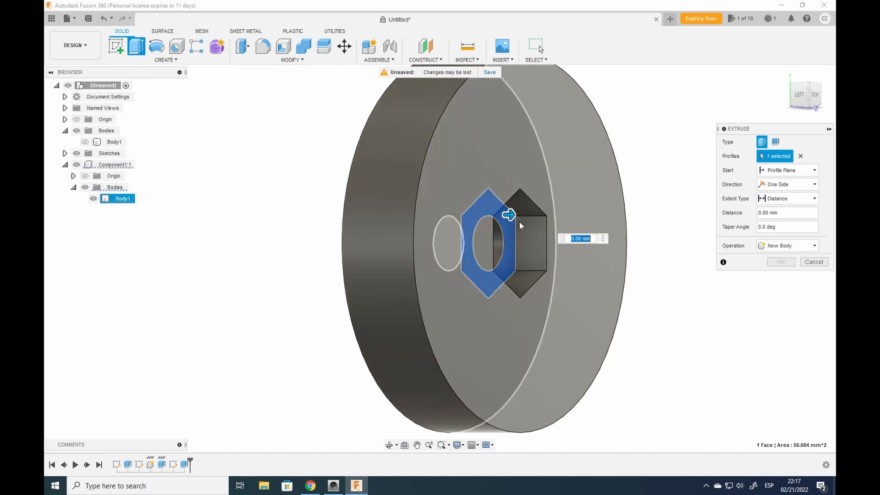
{"action": "left_click_drag", "start_coordinate": [510, 215], "coordinate": [476, 216]}
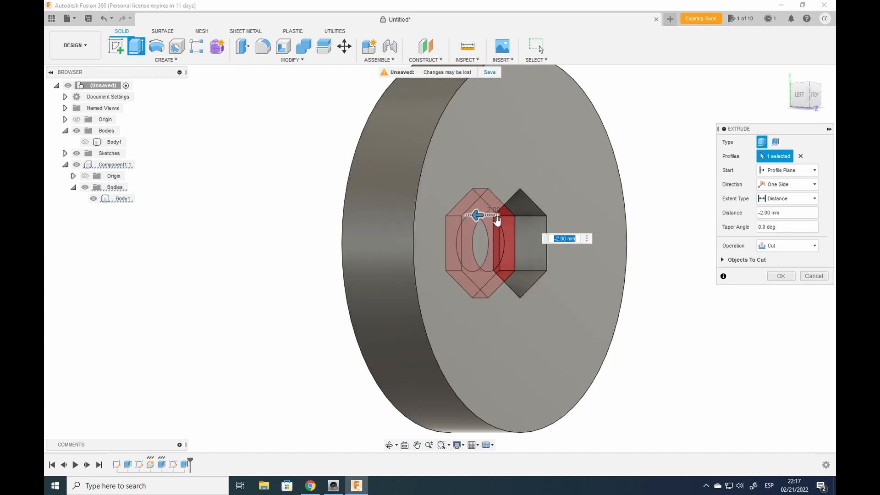
{"action": "left_click", "coordinate": [780, 276]}
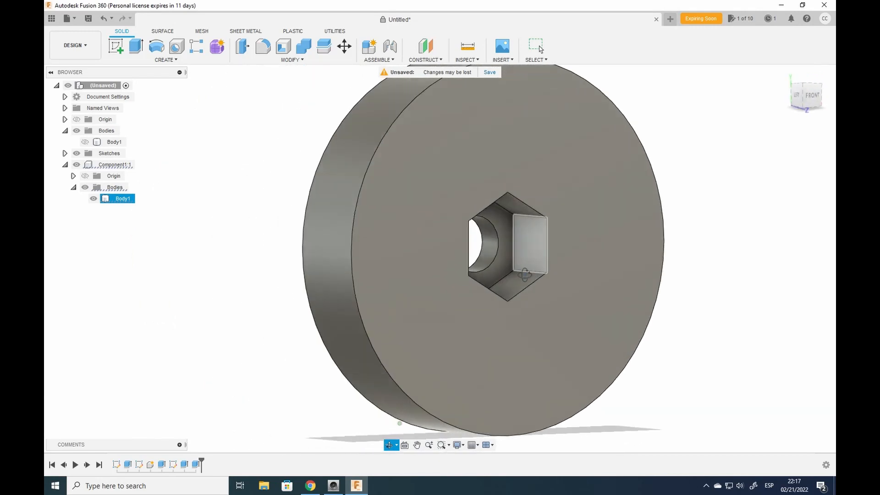
{"action": "left_click_drag", "start_coordinate": [505, 253], "coordinate": [471, 247]}
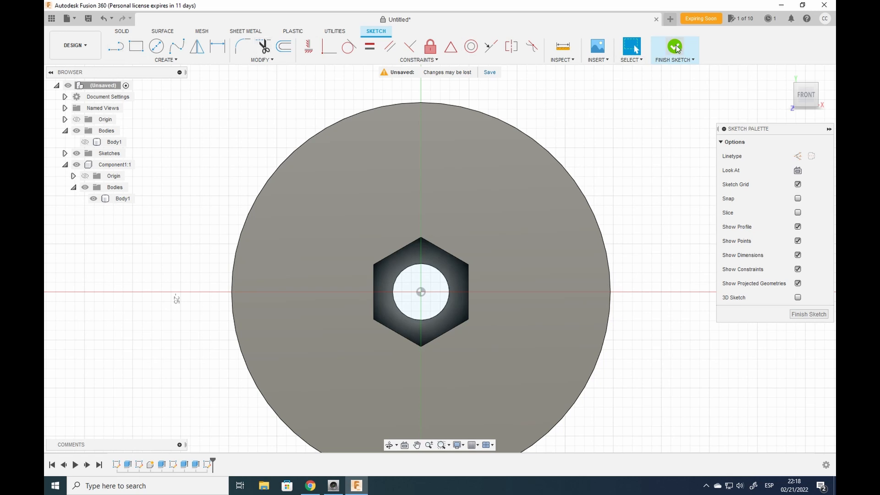
Step: Finish the sketch and extrude the hexagon and centre circle profiles as a New Component
{"action": "left_click", "coordinate": [676, 50]}
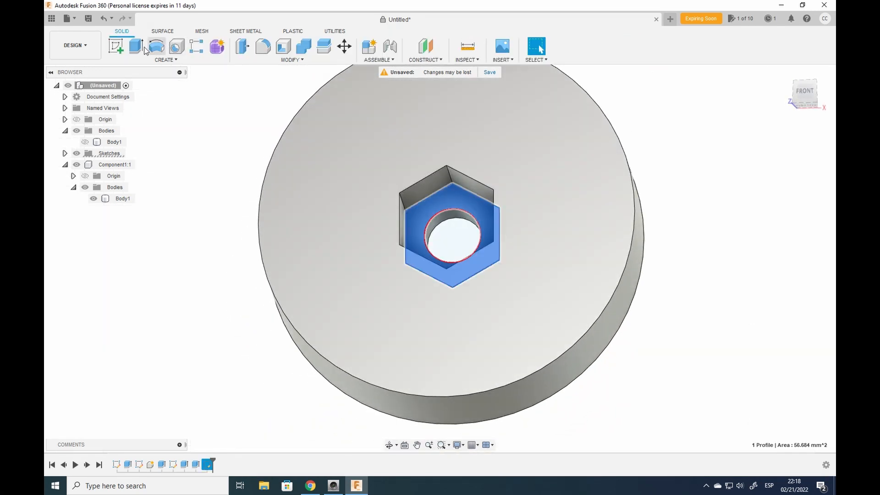
{"action": "left_click", "coordinate": [135, 46]}
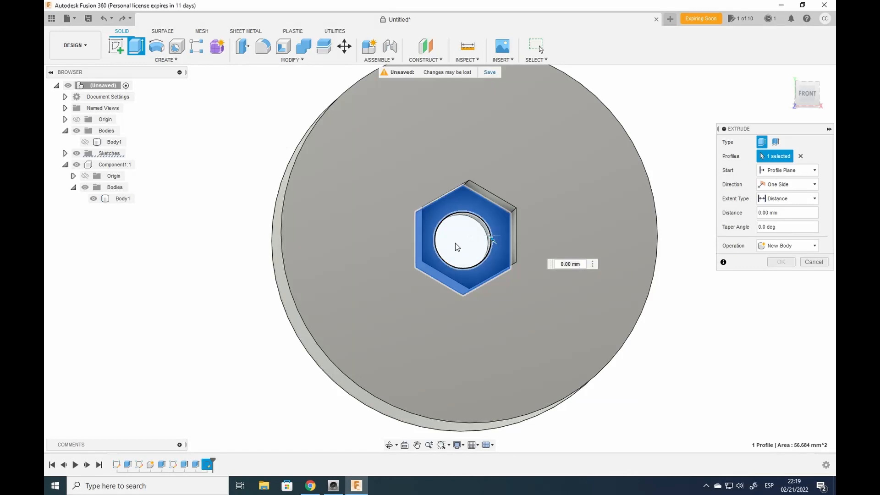
{"action": "left_click", "coordinate": [786, 245]}
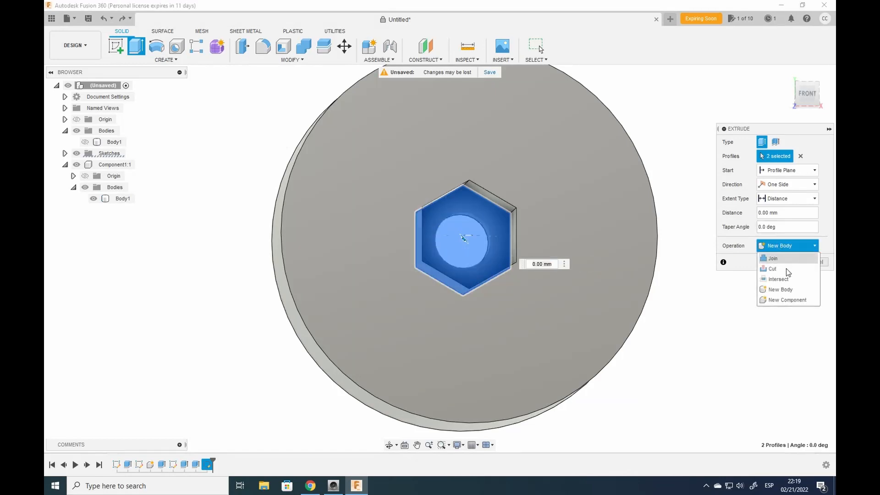
{"action": "left_click", "coordinate": [786, 300]}
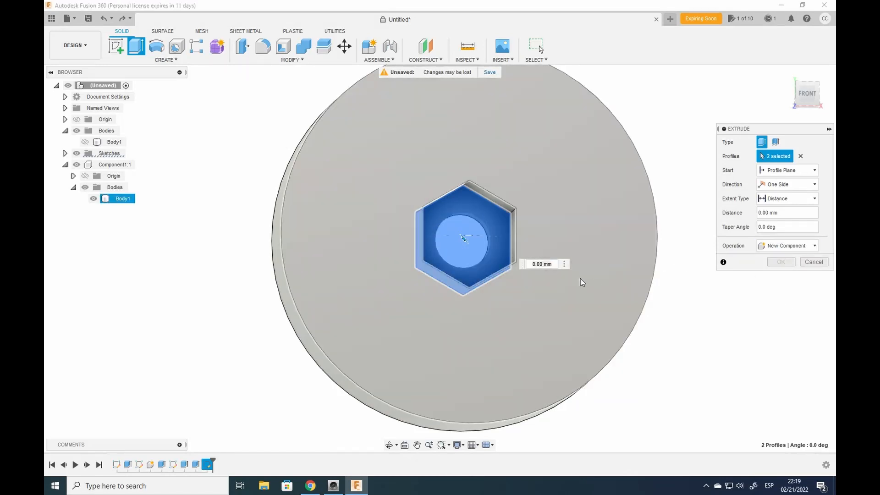
{"action": "left_click", "coordinate": [541, 264]}
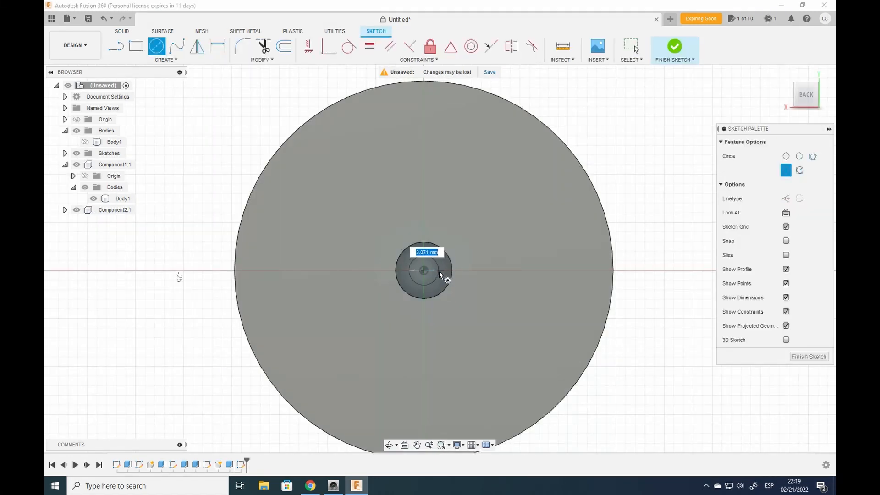
Step: Sketch a 5.8 mm centre circle on the back face and extrude it outward into a shaft
{"action": "type", "text": "5"}
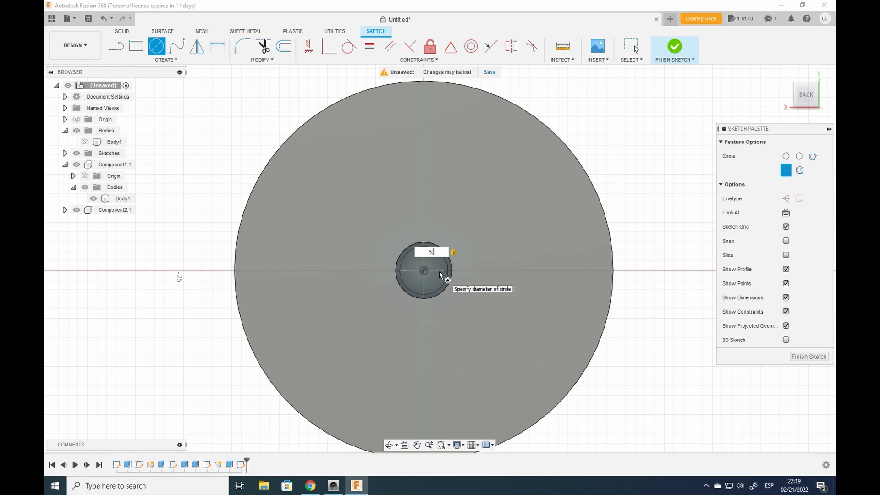
{"action": "type", "text": "5.8"}
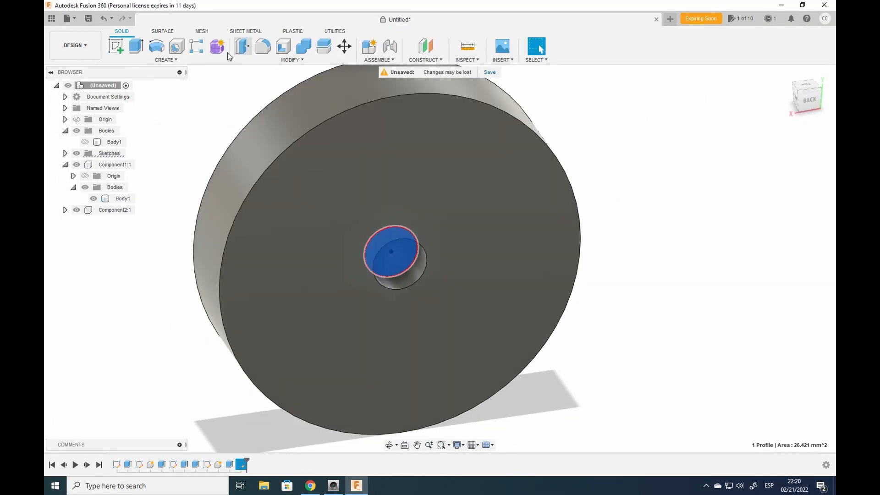
{"action": "left_click", "coordinate": [135, 47]}
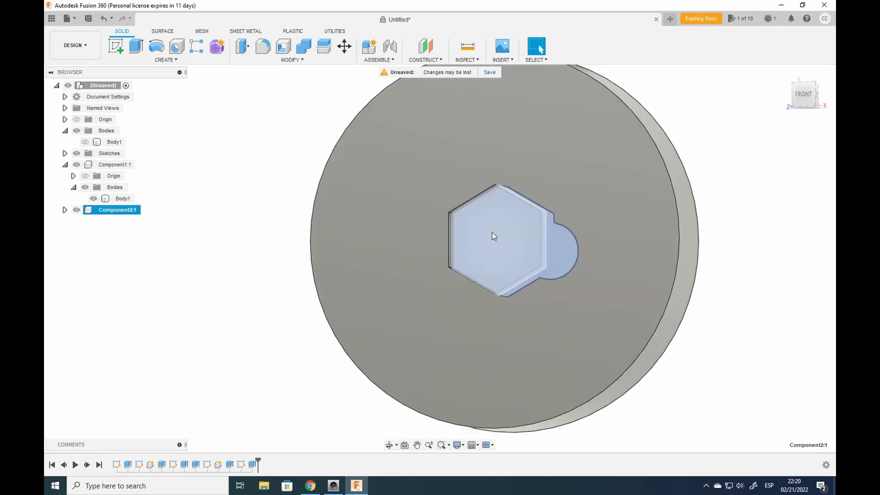
{"action": "left_click_drag", "start_coordinate": [494, 236], "coordinate": [608, 342]}
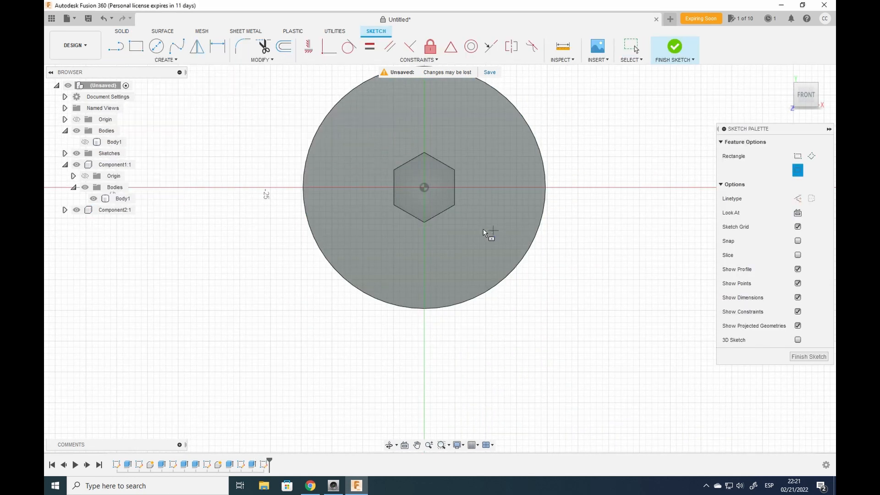
Step: Sketch a centre rectangle across the hexagonal pocket and finish the sketch
{"action": "left_click_drag", "start_coordinate": [425, 187], "coordinate": [460, 250]}
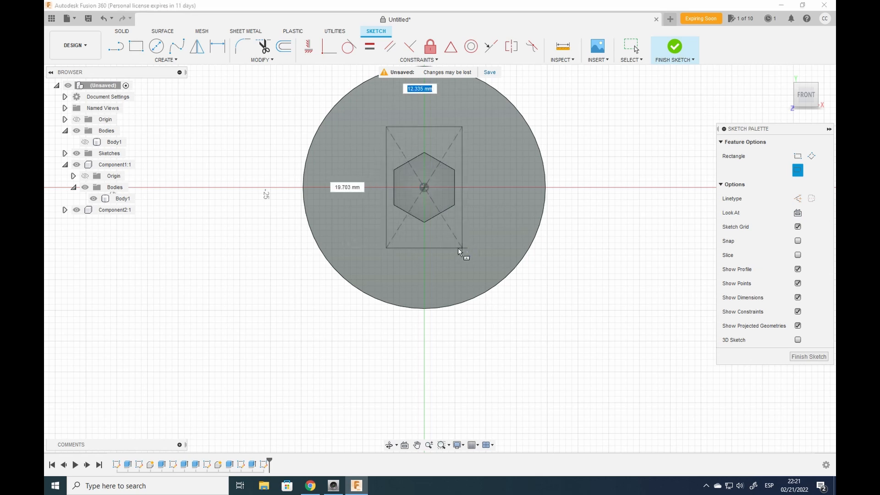
{"action": "left_click_drag", "start_coordinate": [458, 251], "coordinate": [445, 294]}
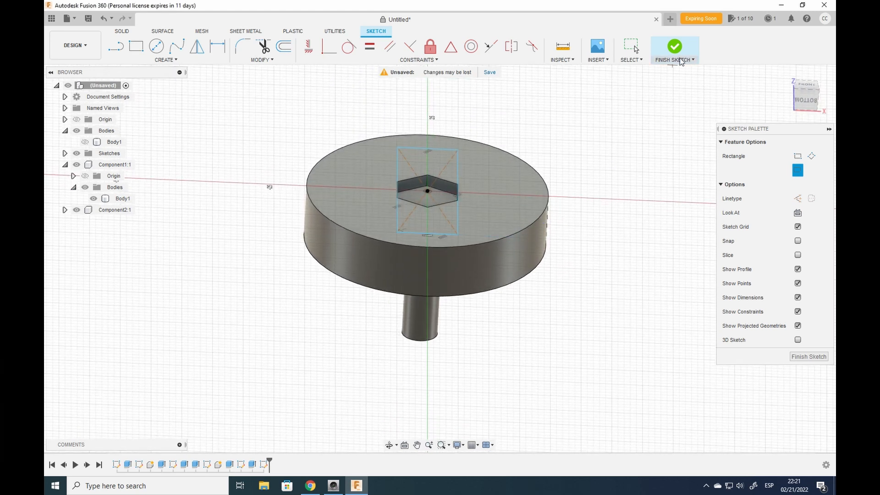
{"action": "left_click", "coordinate": [674, 47]}
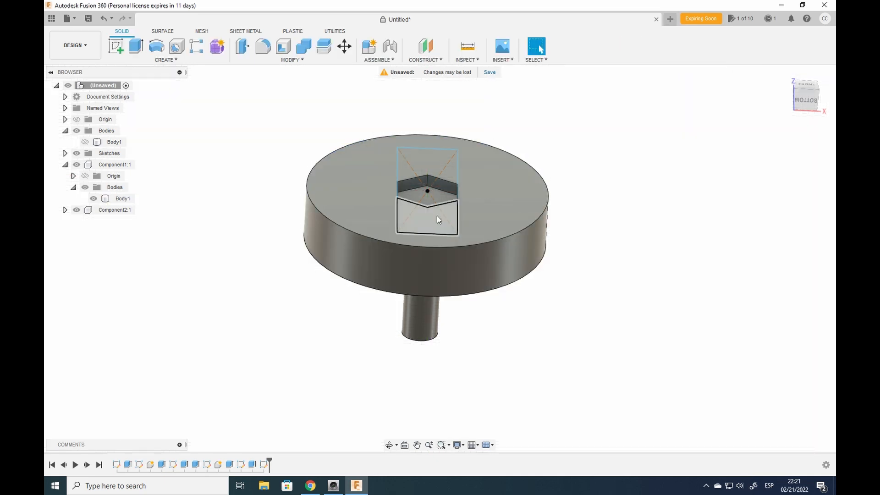
Step: Extrude both rectangle end profiles upward into a raised grip
{"action": "left_click", "coordinate": [426, 219]}
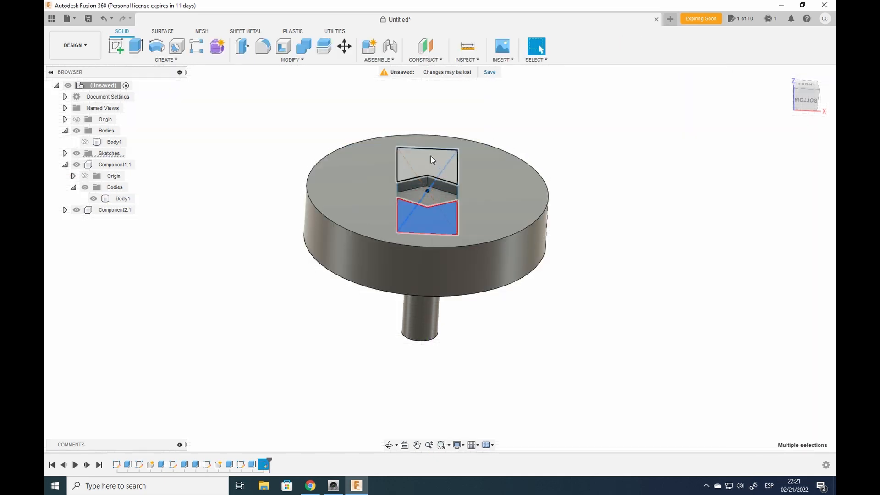
{"action": "left_click", "coordinate": [427, 166]}
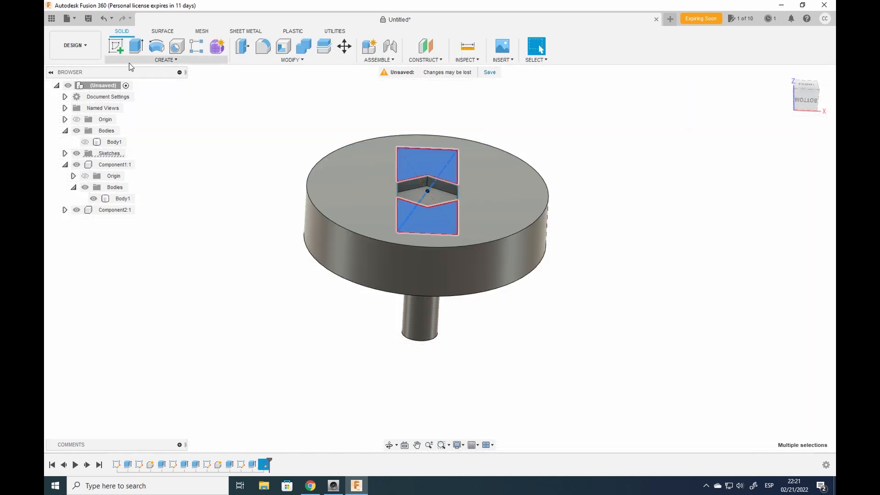
{"action": "left_click", "coordinate": [136, 47]}
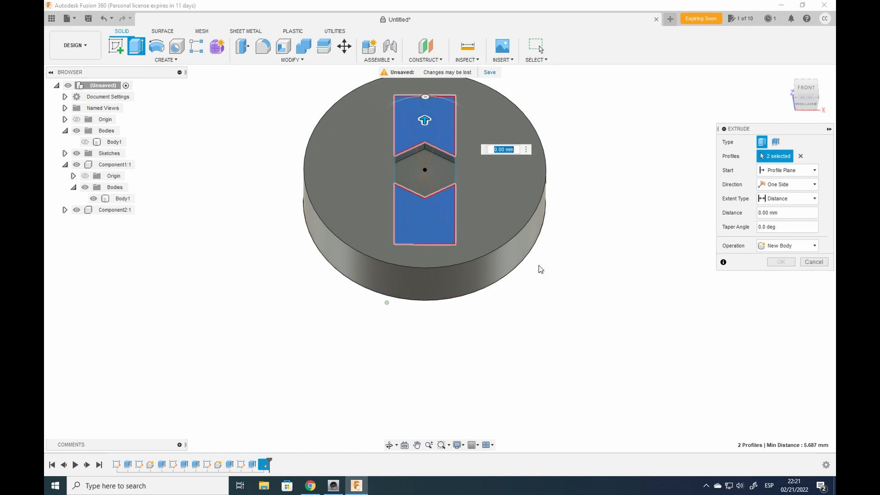
{"action": "mouse_move", "coordinate": [267, 89]}
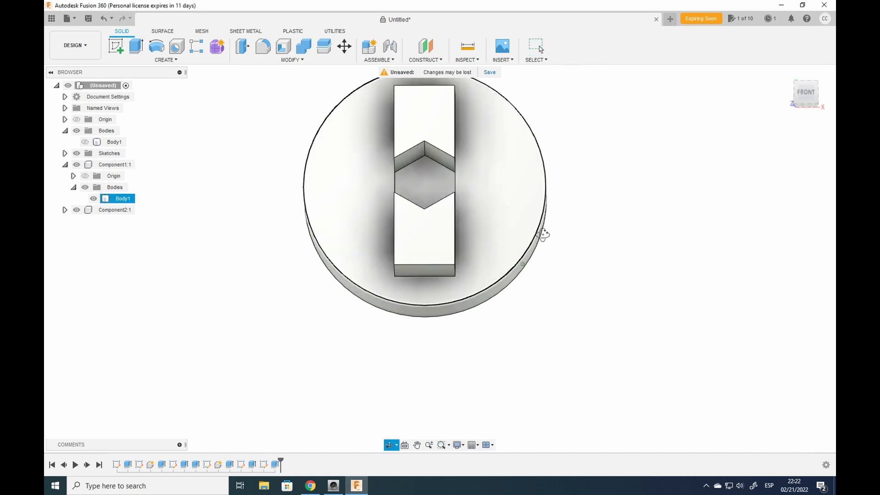
Step: Fillet the knob disc's outer top edge, trying radii 25.50 and 11.00
{"action": "left_click_drag", "start_coordinate": [542, 233], "coordinate": [571, 248]}
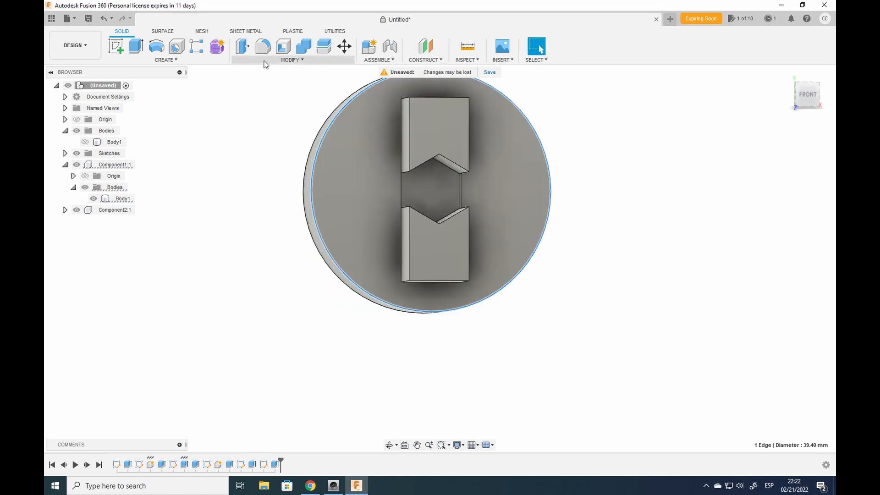
{"action": "left_click", "coordinate": [291, 59]}
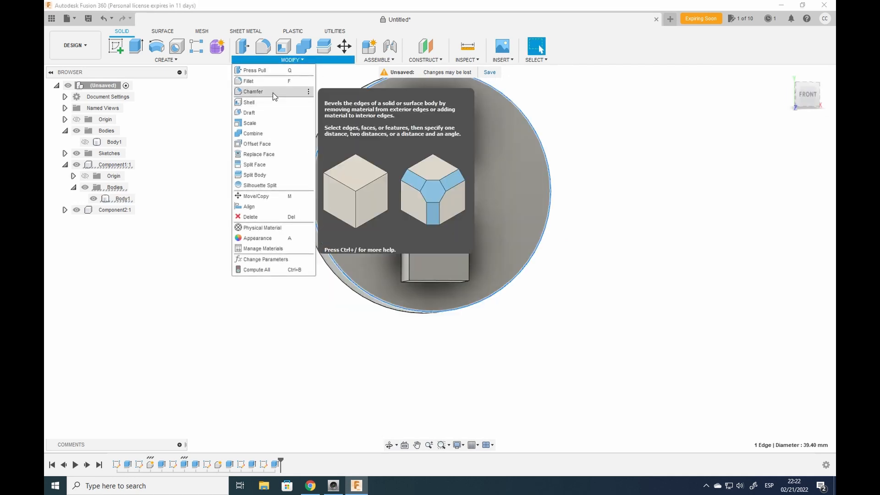
{"action": "left_click", "coordinate": [253, 91]}
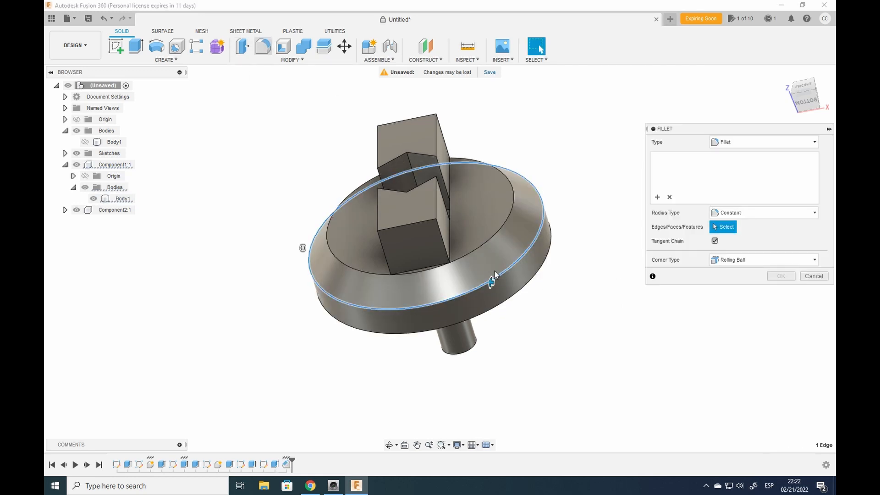
{"action": "left_click", "coordinate": [493, 282]}
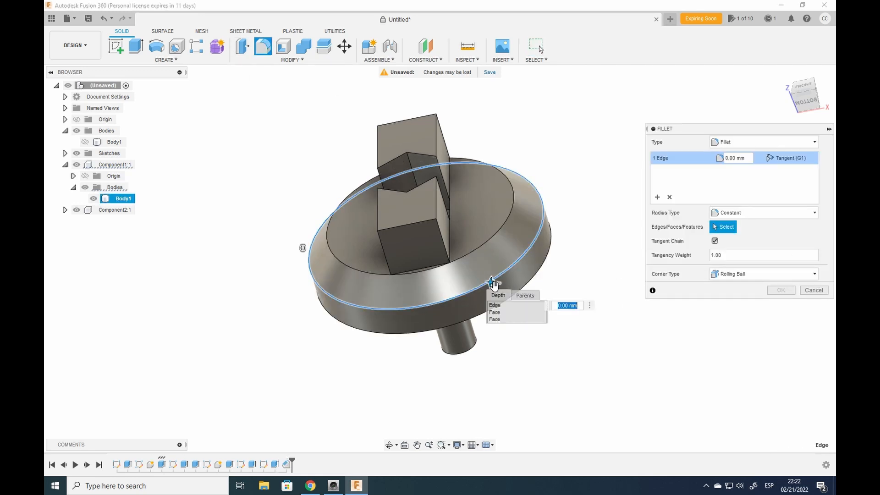
{"action": "type", "text": "25.50"}
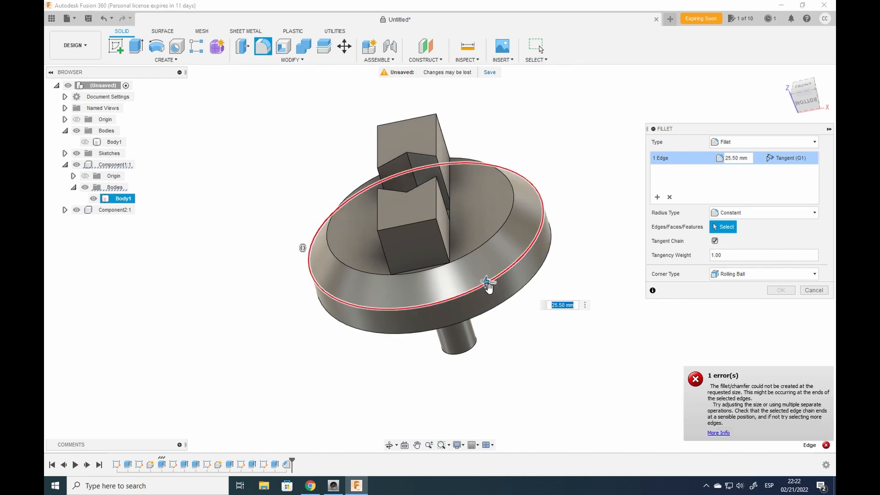
{"action": "type", "text": "11.00"}
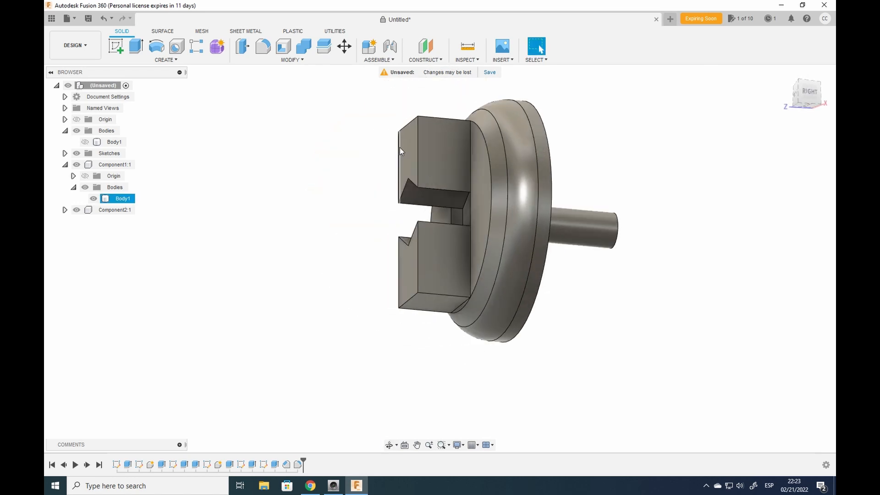
{"action": "left_click", "coordinate": [410, 151]}
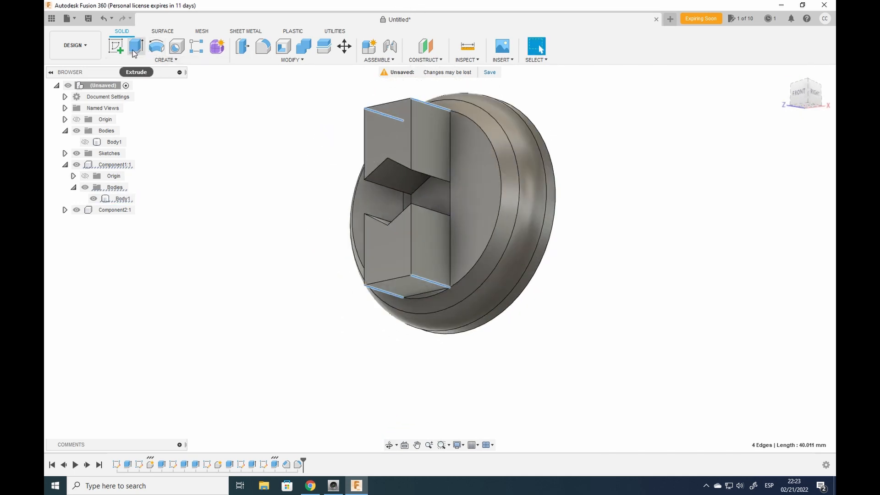
Step: Fillet the grip's four end edges at 4.50 mm and its remaining edges at 1.50 mm
{"action": "left_click", "coordinate": [262, 47]}
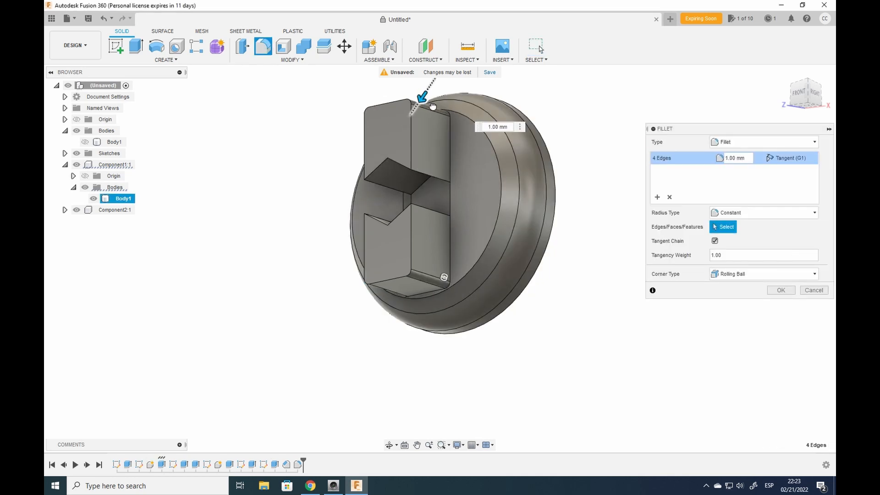
{"action": "type", "text": "3.50 mm"}
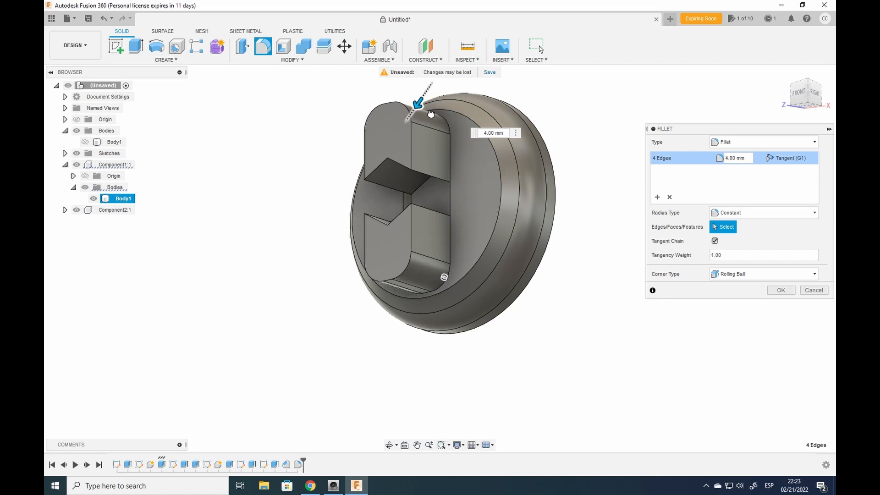
{"action": "type", "text": "4.50"}
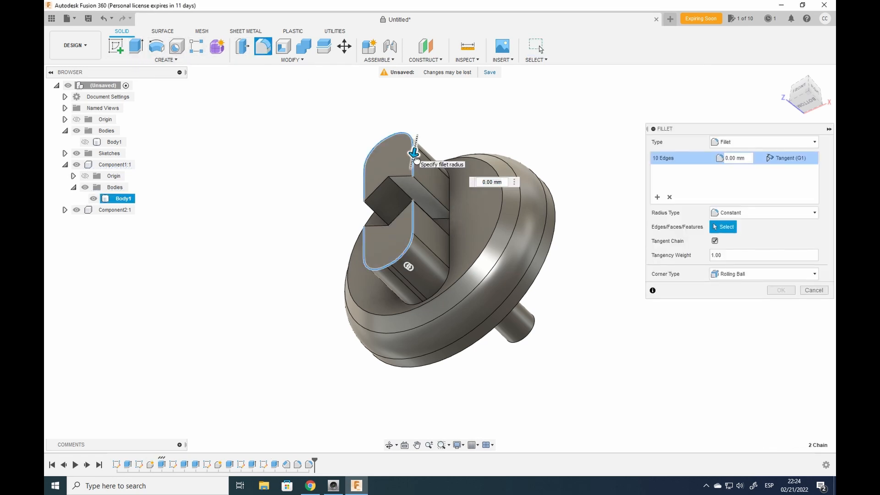
{"action": "type", "text": "1.50"}
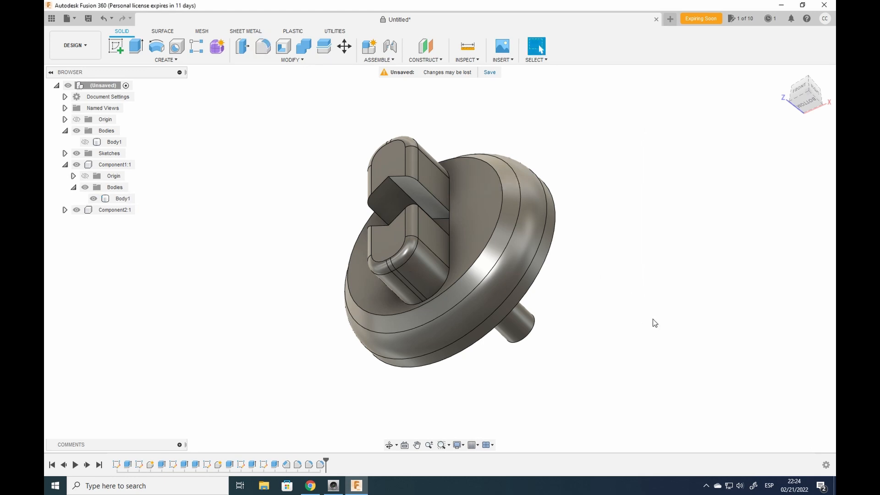
{"action": "left_click", "coordinate": [122, 198]}
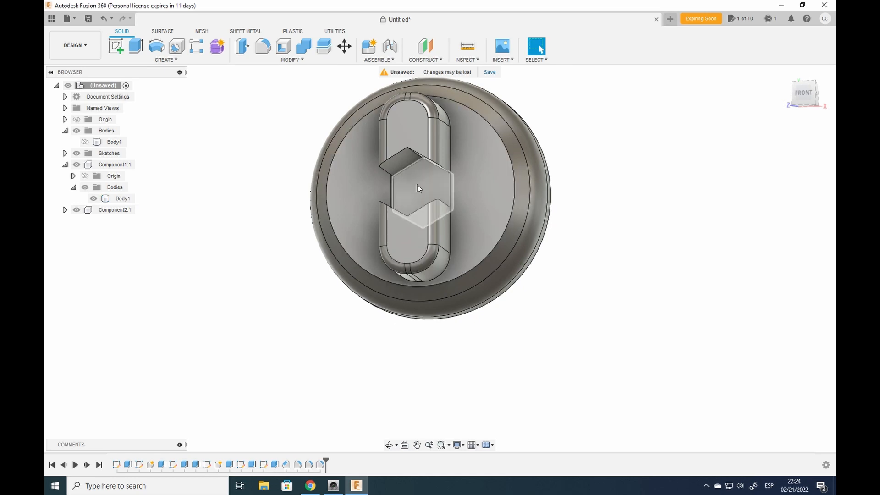
Step: Extrude the hexagon profile as a New Component up to the knob's face, forming the plug
{"action": "left_click", "coordinate": [418, 188]}
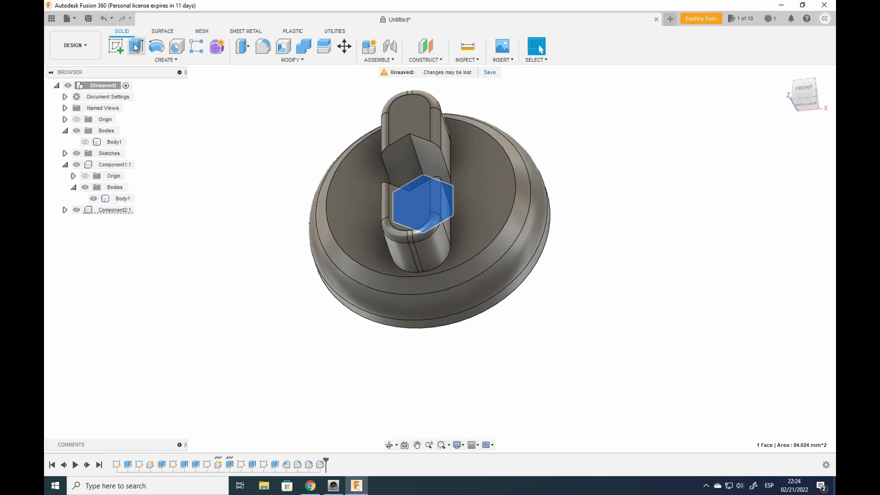
{"action": "left_click", "coordinate": [136, 47]}
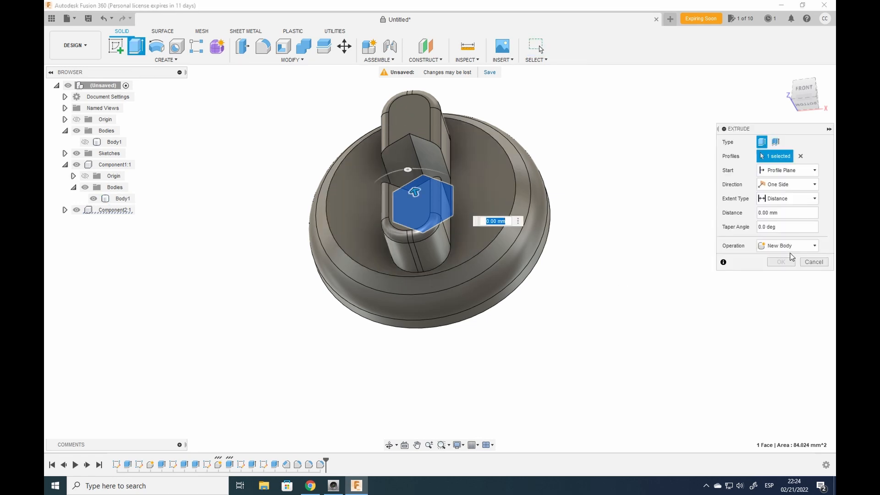
{"action": "left_click", "coordinate": [787, 246]}
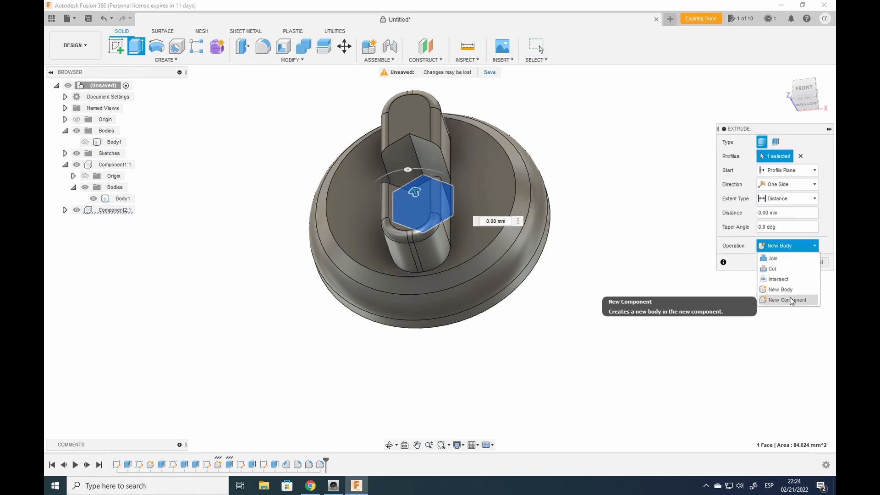
{"action": "left_click", "coordinate": [788, 299]}
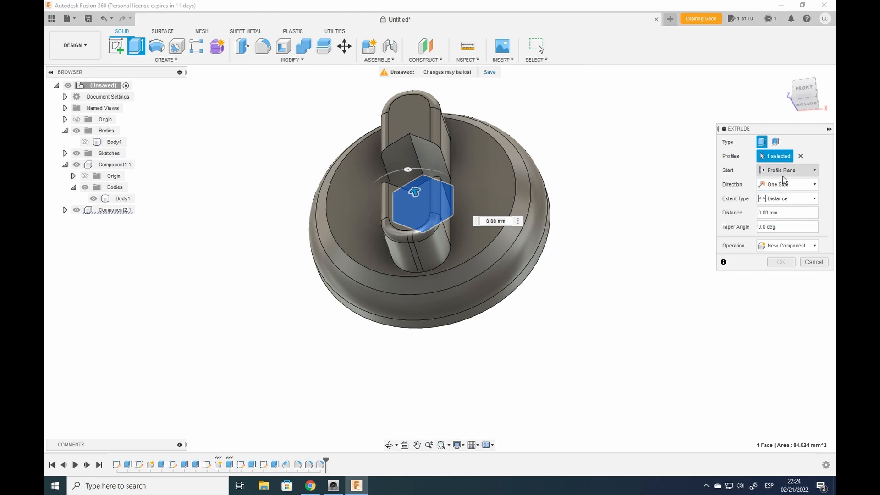
{"action": "left_click", "coordinate": [786, 198]}
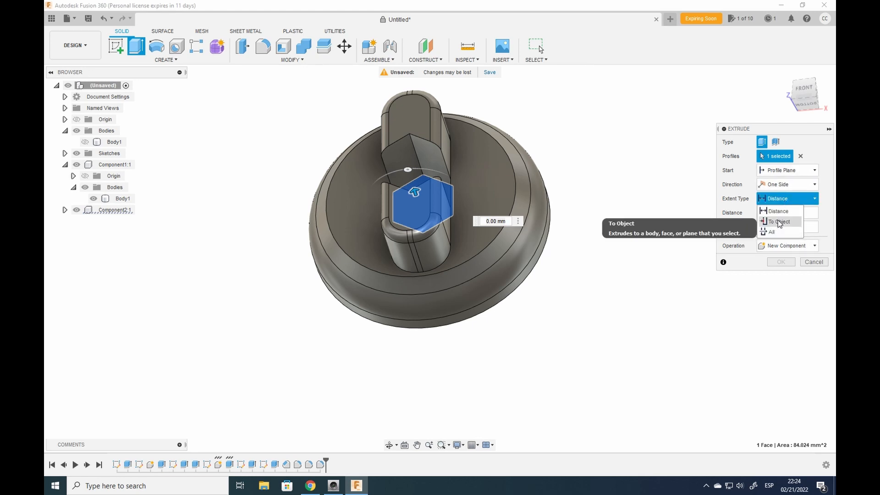
{"action": "left_click", "coordinate": [779, 221]}
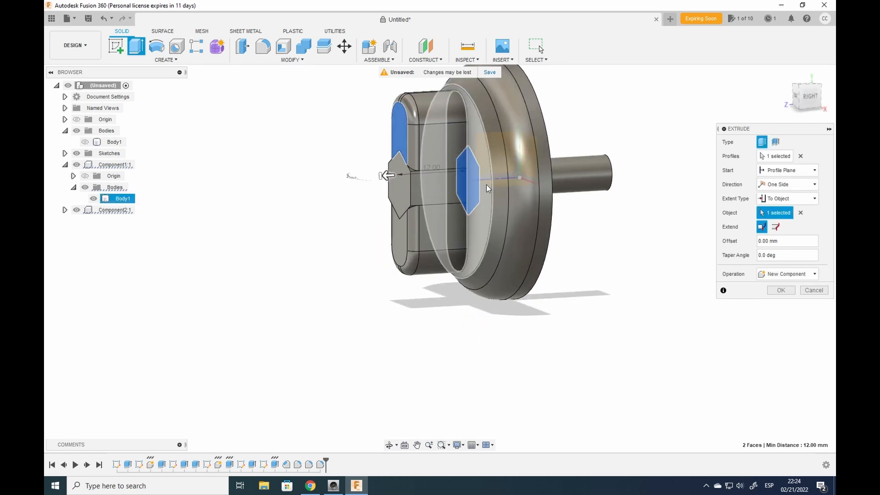
{"action": "left_click", "coordinate": [781, 291]}
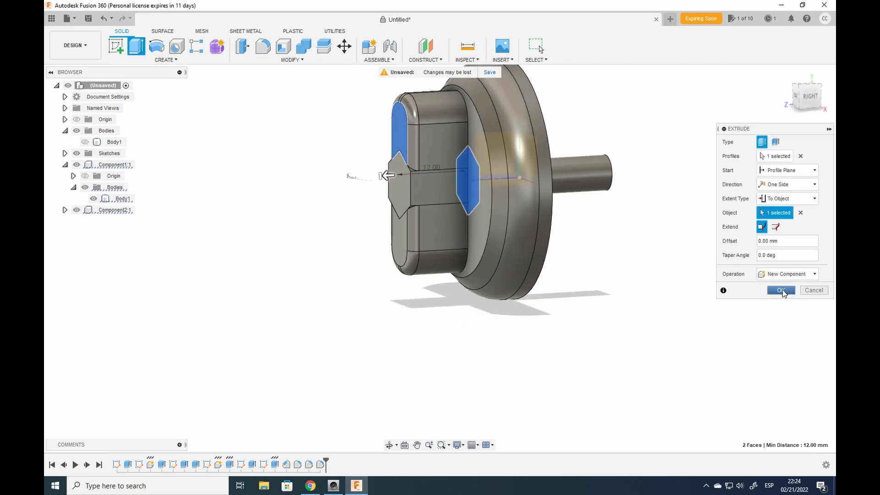
{"action": "left_click", "coordinate": [779, 291]}
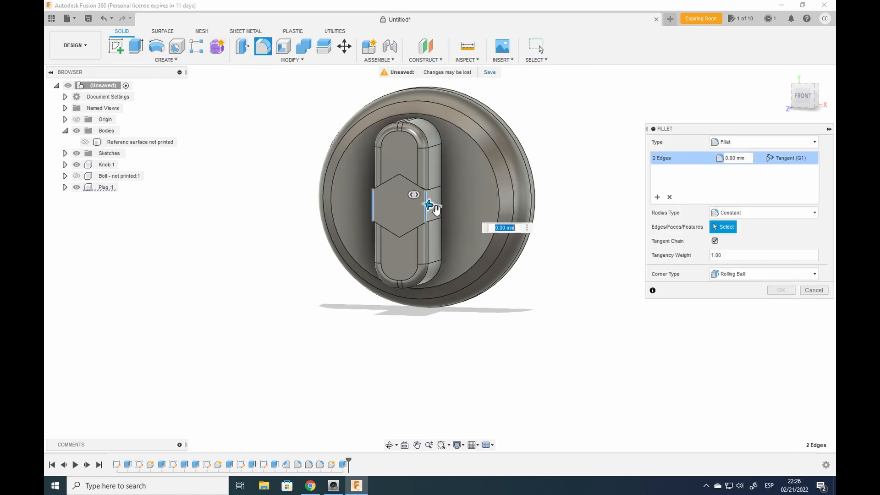
Step: Round the hexagon edges, hide Plug:1 and select the pocket's walls
{"action": "left_click_drag", "start_coordinate": [428, 204], "coordinate": [431, 212]}
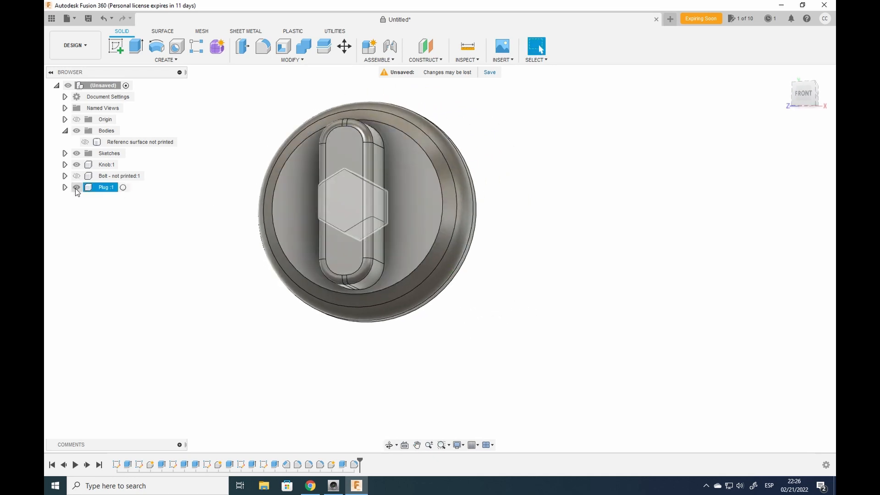
{"action": "left_click", "coordinate": [76, 187]}
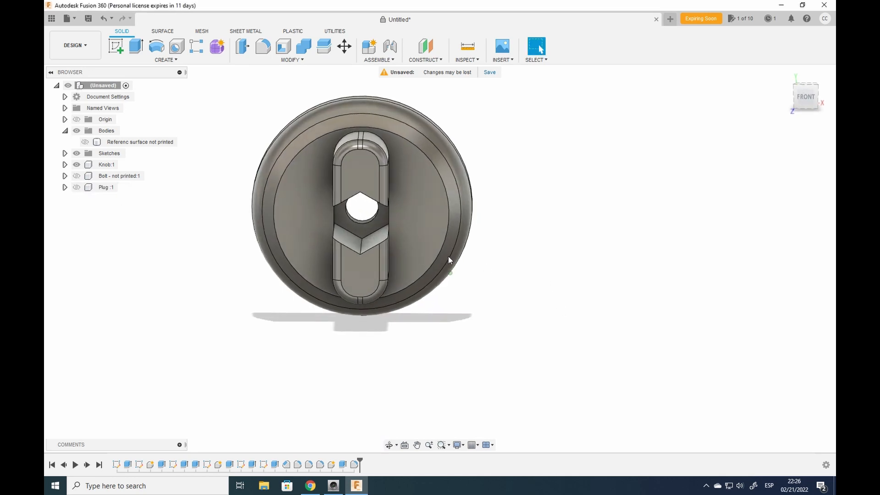
{"action": "left_click", "coordinate": [368, 238]}
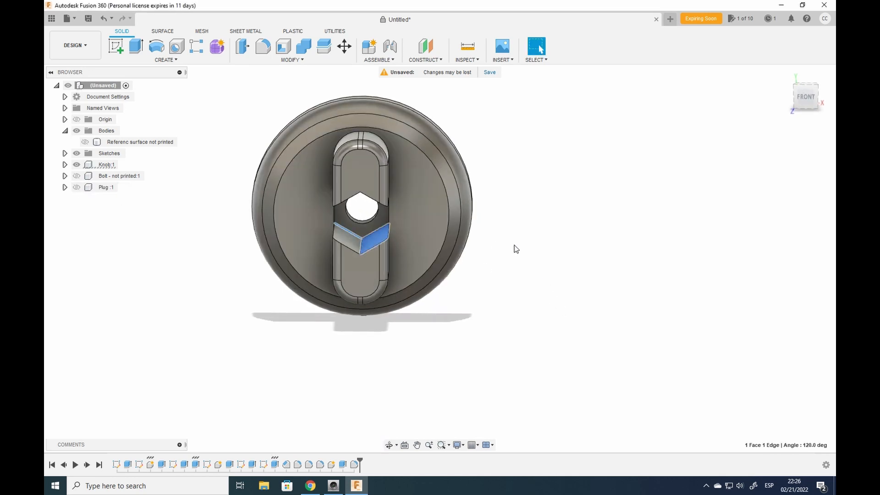
{"action": "left_click", "coordinate": [348, 238]}
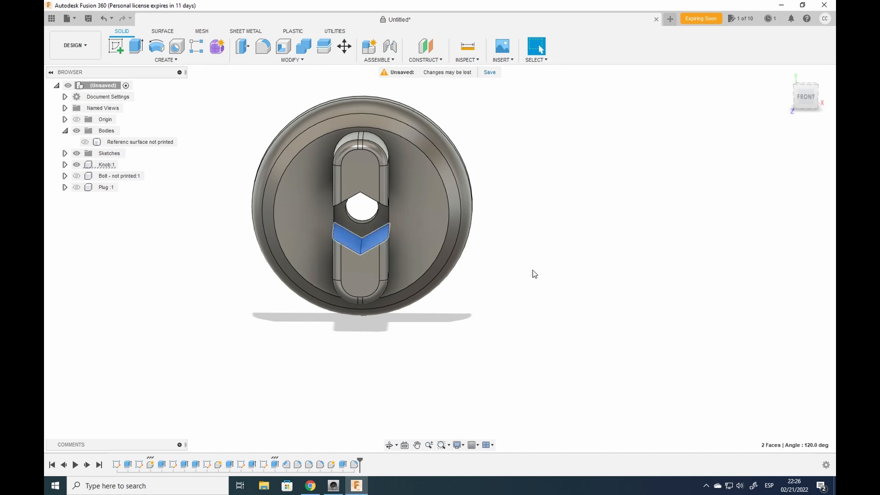
{"action": "left_click_drag", "start_coordinate": [363, 214], "coordinate": [376, 182]}
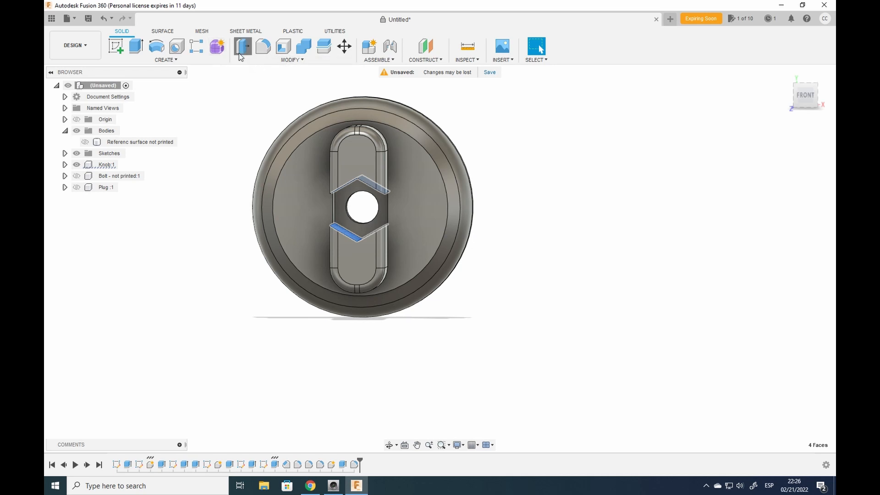
Step: Offset the hexagonal pocket's side walls by -0.2 mm for clearance
{"action": "left_click", "coordinate": [243, 47]}
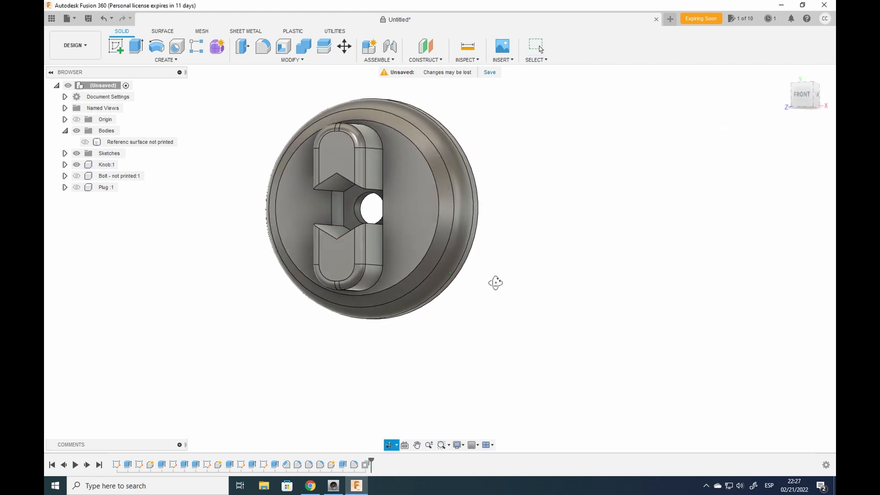
{"action": "left_click", "coordinate": [334, 204]}
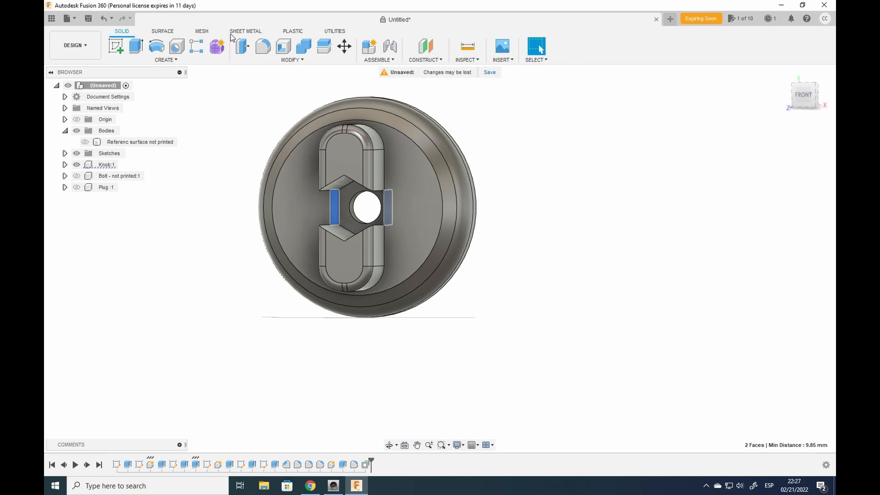
{"action": "left_click", "coordinate": [241, 46]}
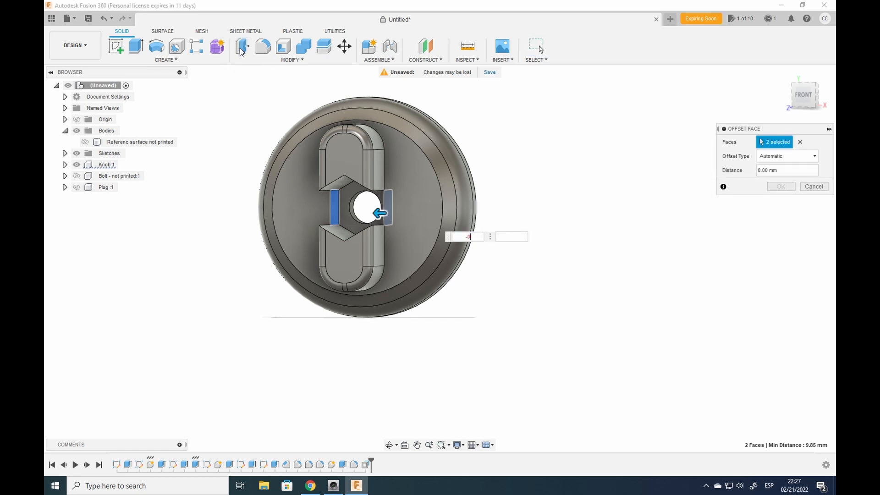
{"action": "type", "text": "-0.2"}
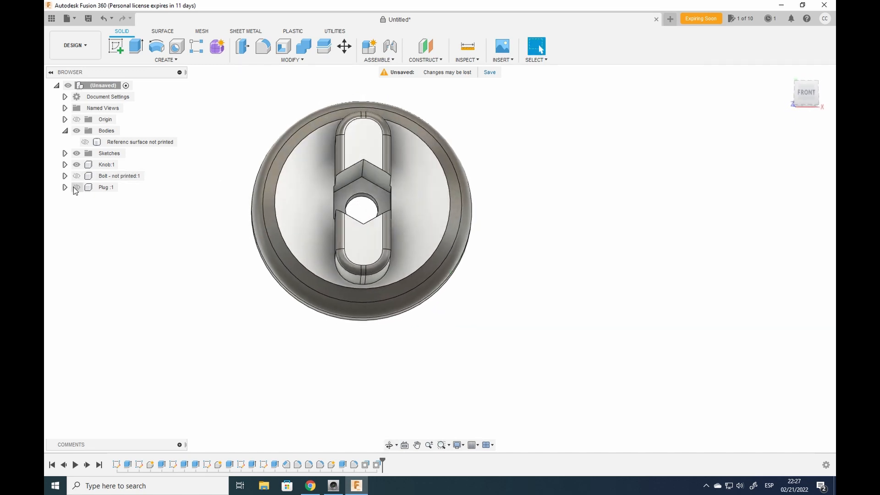
Step: Show Plug:1 again, inspect its back hole and save as '3d printed replacment knob for tripod v1'
{"action": "left_click", "coordinate": [76, 187]}
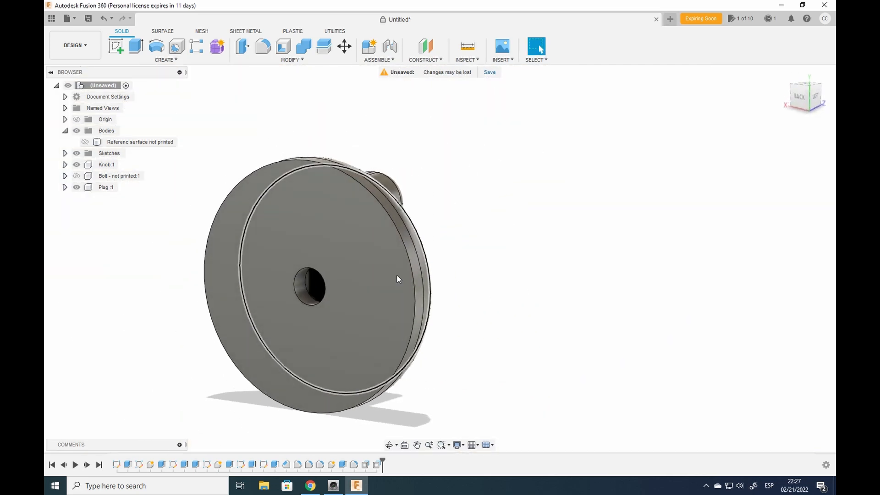
{"action": "left_click", "coordinate": [312, 285]}
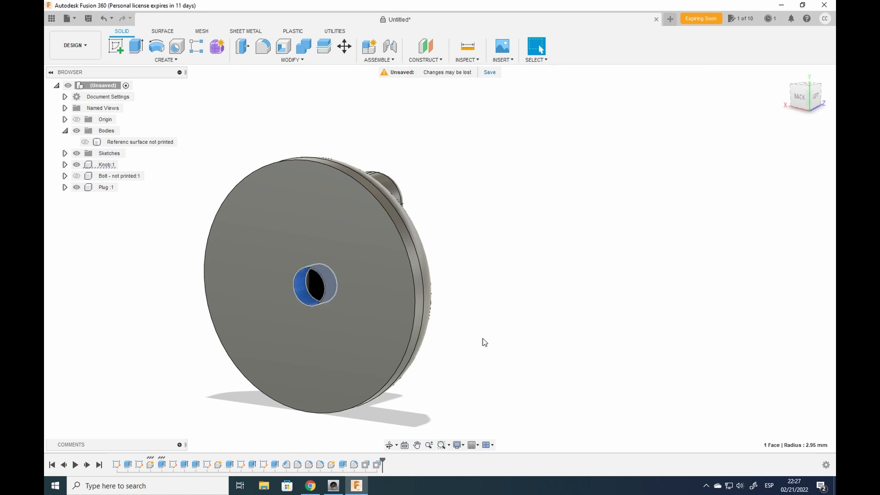
{"action": "left_click", "coordinate": [242, 46]}
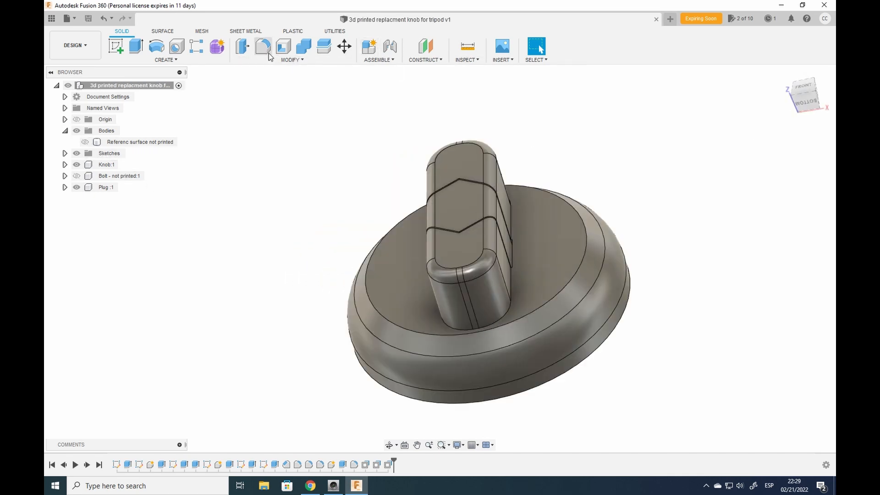
Step: Isolate the knob body and start a 3D Print export to file rather than the print utility
{"action": "left_click", "coordinate": [335, 31]}
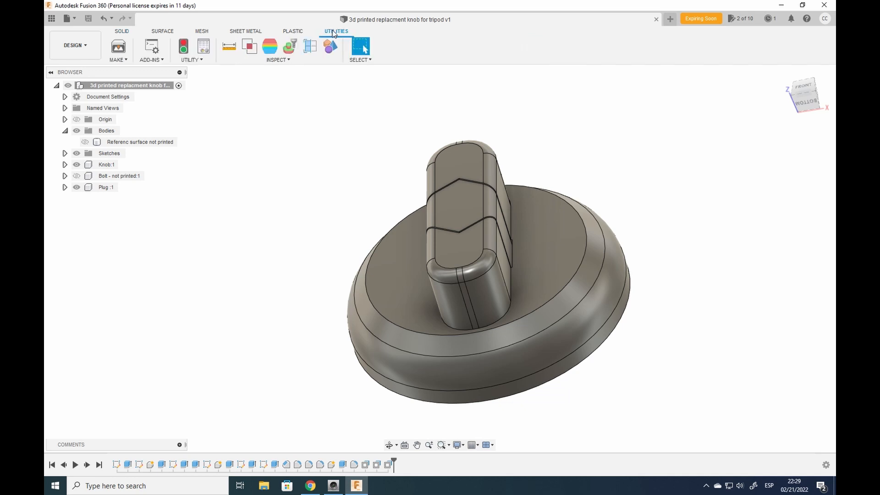
{"action": "mouse_move", "coordinate": [118, 48]}
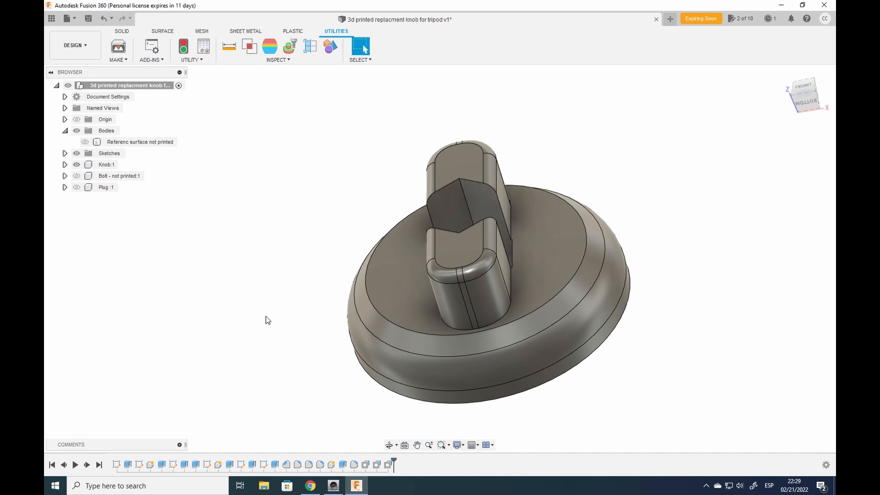
{"action": "left_click", "coordinate": [106, 164]}
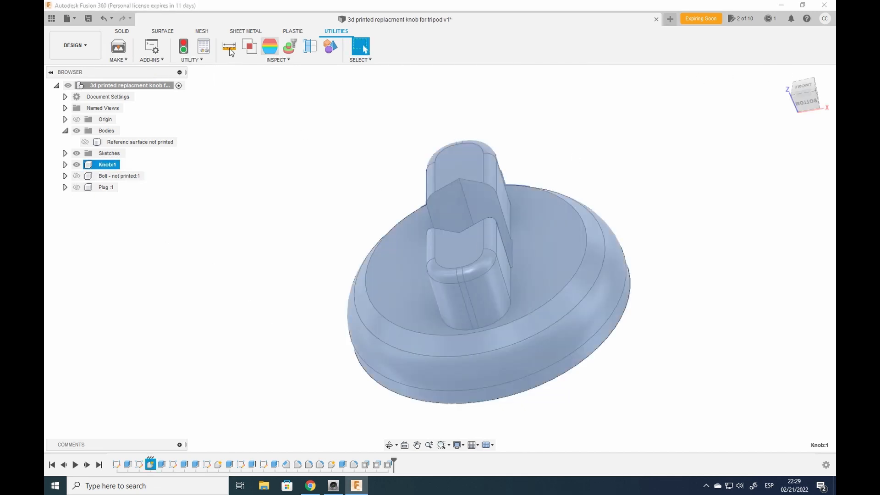
{"action": "left_click", "coordinate": [250, 46]}
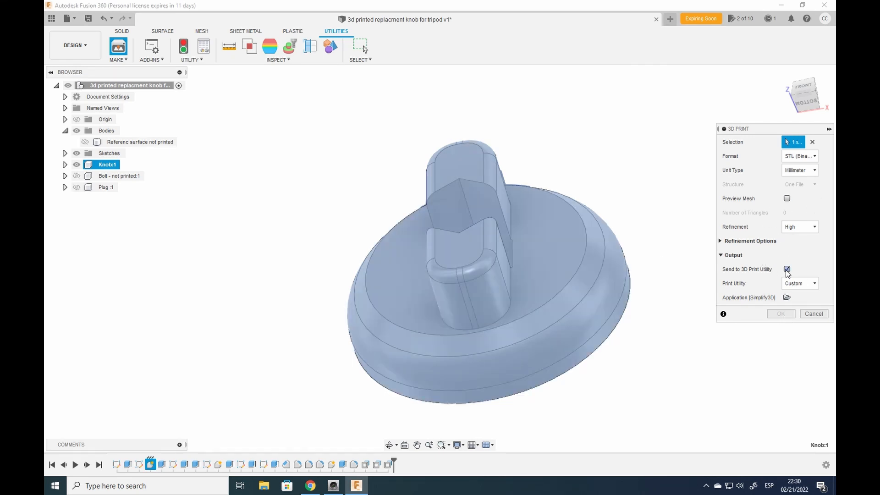
{"action": "left_click", "coordinate": [786, 270]}
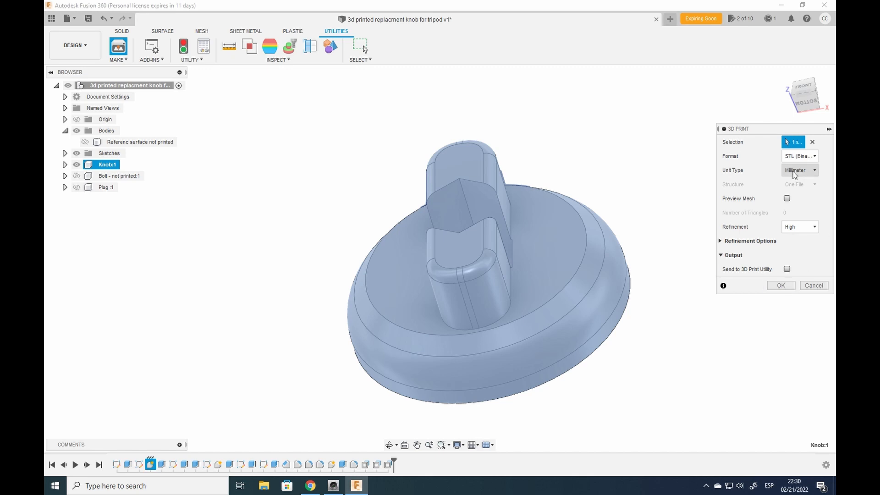
Step: Keep STL (Binary) as the format and save the knob as Knob.stl
{"action": "left_click", "coordinate": [799, 156]}
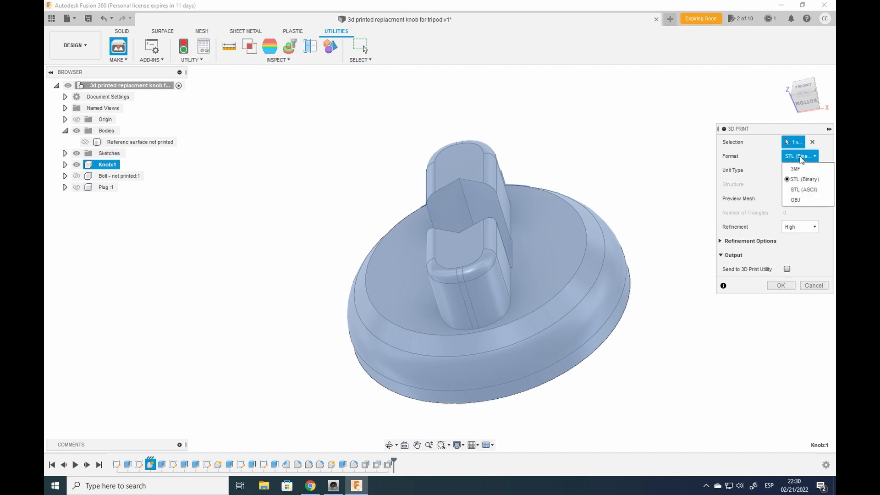
{"action": "left_click", "coordinate": [800, 155]}
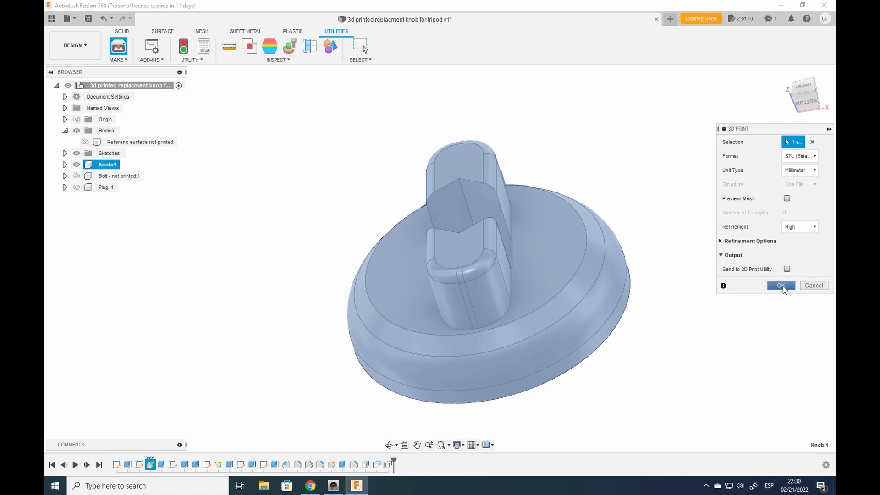
{"action": "left_click", "coordinate": [781, 286]}
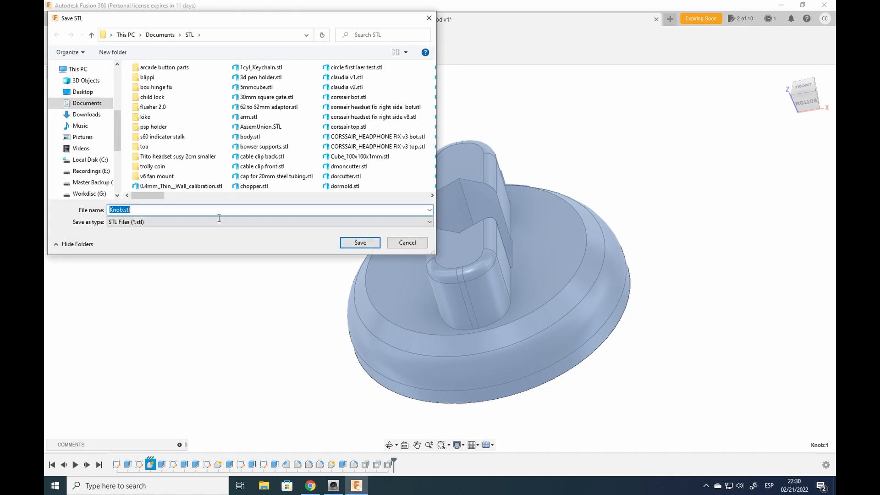
{"action": "left_click", "coordinate": [360, 242]}
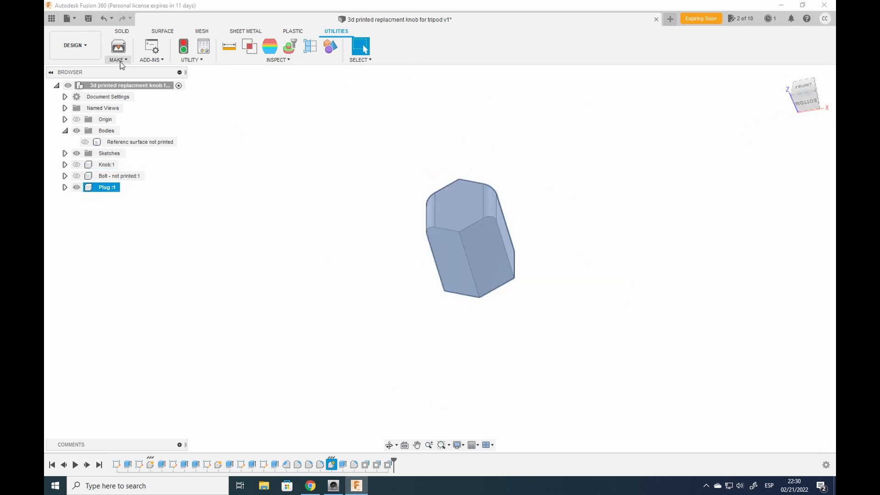
Step: Export the plug as an STL file via 3D Print, without sending to a print utility
{"action": "left_click", "coordinate": [117, 46]}
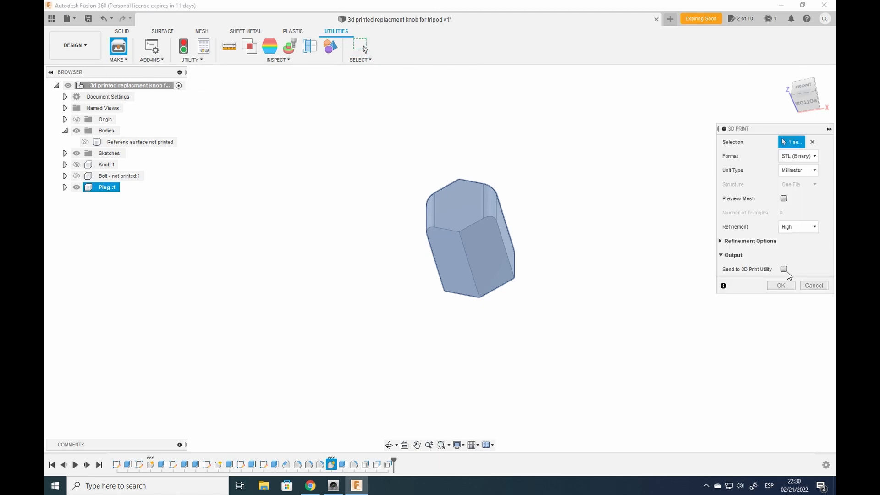
{"action": "left_click", "coordinate": [780, 285]}
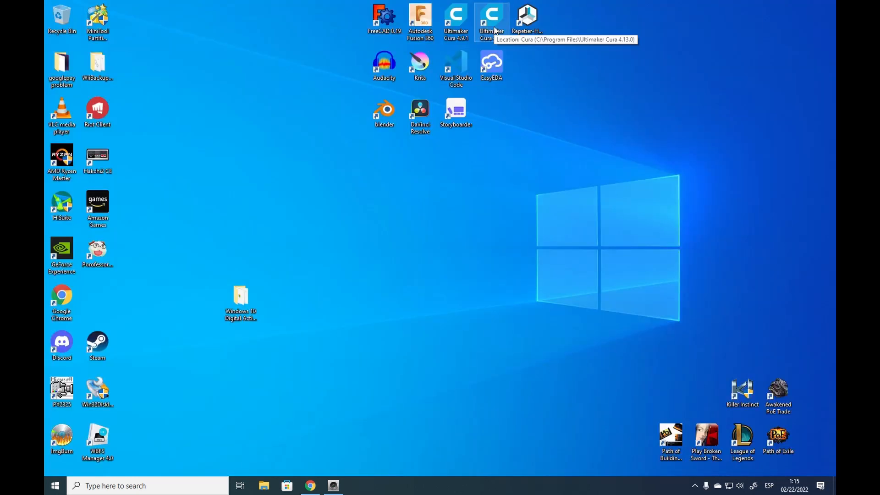
Step: Launch Ultimaker Cura with the knob and plug on the plate, view from above and switch to Preview
{"action": "double_click", "coordinate": [490, 16]}
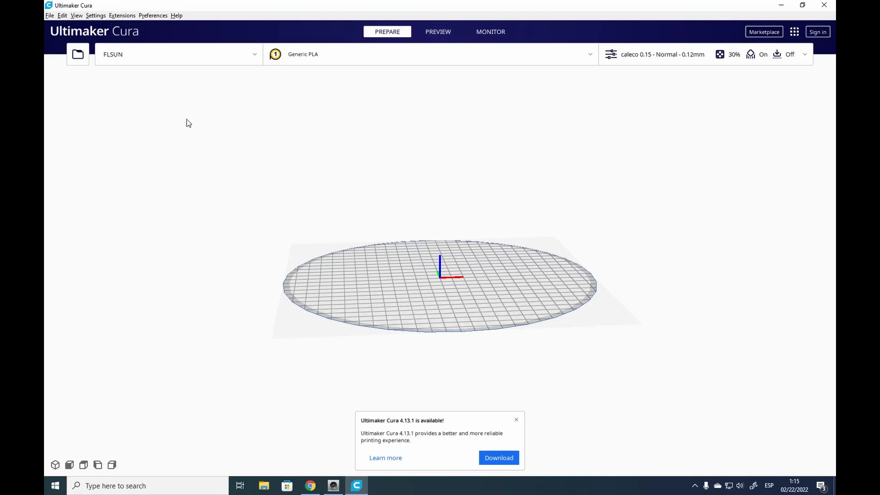
{"action": "mouse_move", "coordinate": [374, 147]}
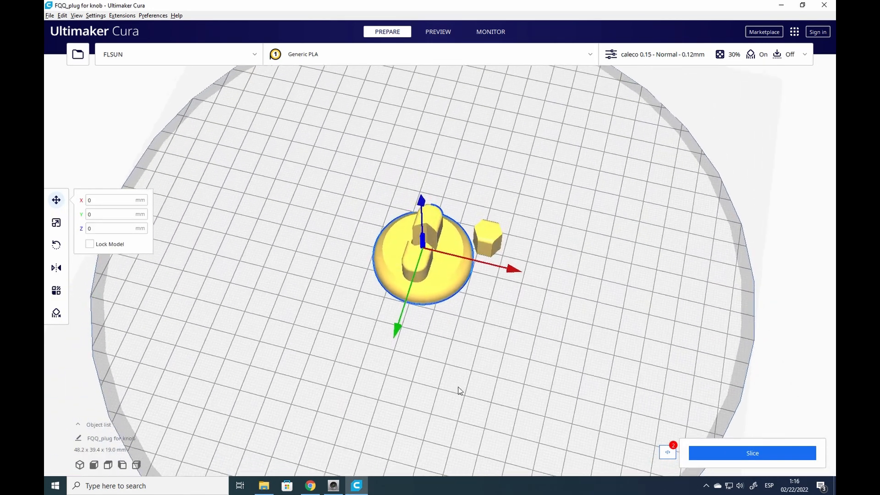
{"action": "left_click_drag", "start_coordinate": [461, 391], "coordinate": [519, 228]}
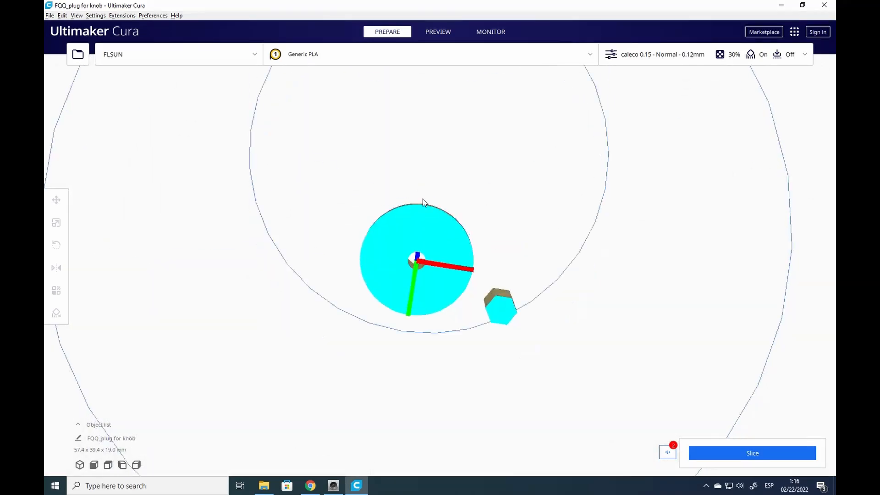
{"action": "left_click", "coordinate": [438, 31]}
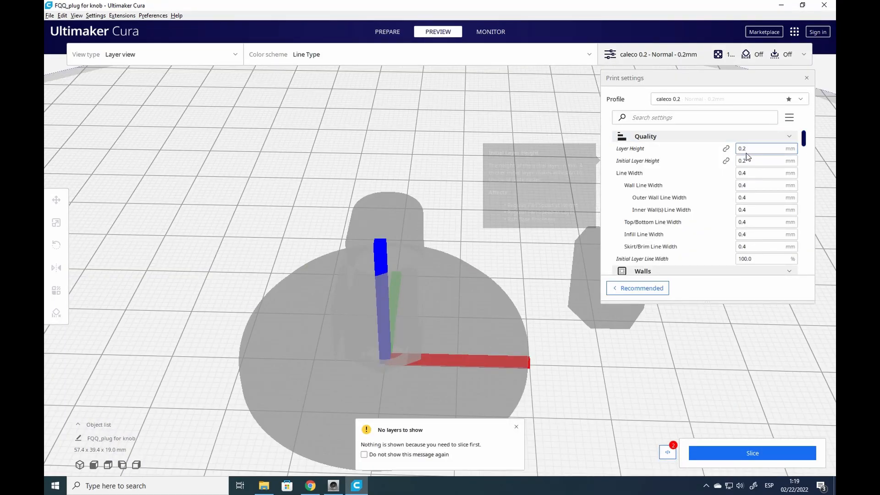
{"action": "mouse_move", "coordinate": [804, 157]}
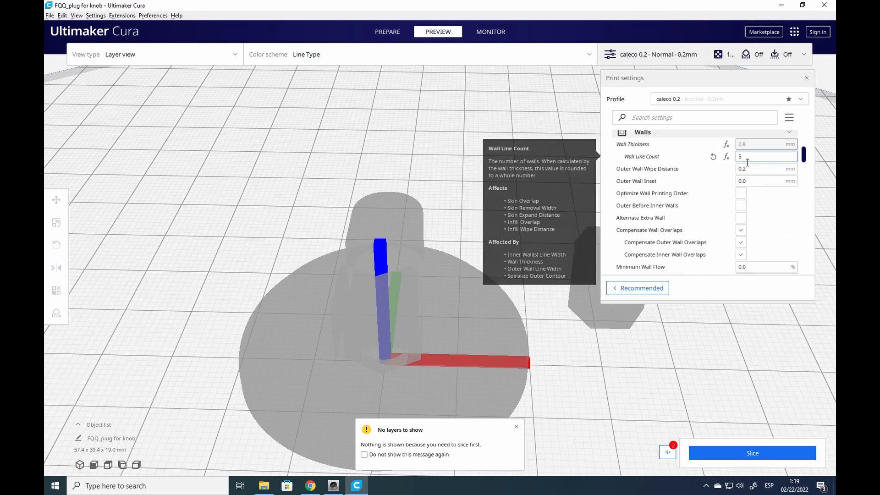
Step: Set Wall Line Count to 6, scroll past Speed, Travel and Adhesion, and toggle Generate Support
{"action": "type", "text": "6"}
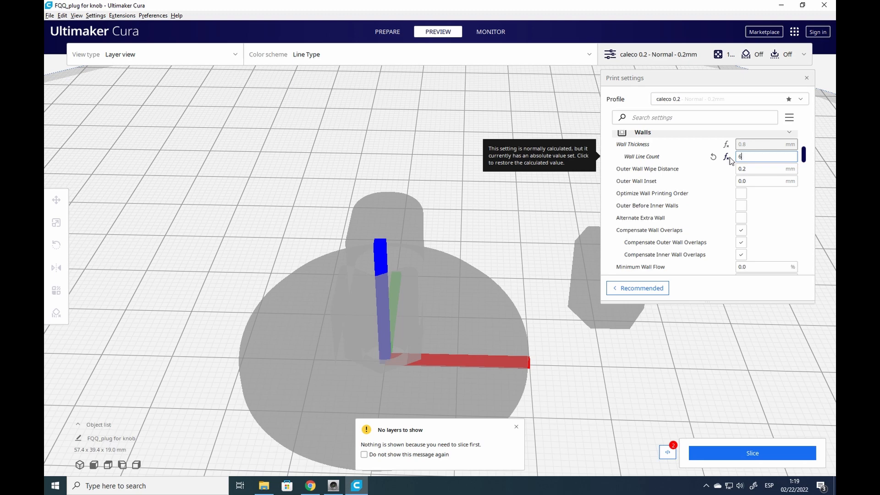
{"action": "scroll", "scroll_direction": "down", "scroll_amount": 3}
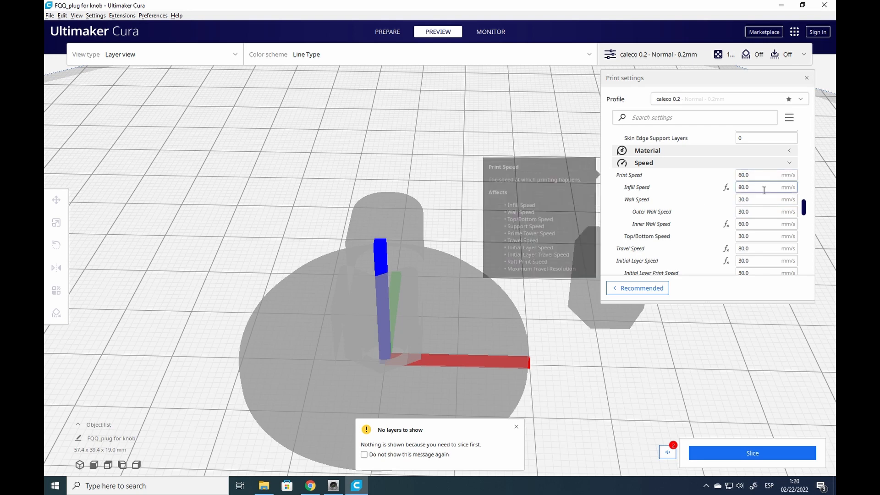
{"action": "scroll", "scroll_direction": "down", "scroll_amount": 3}
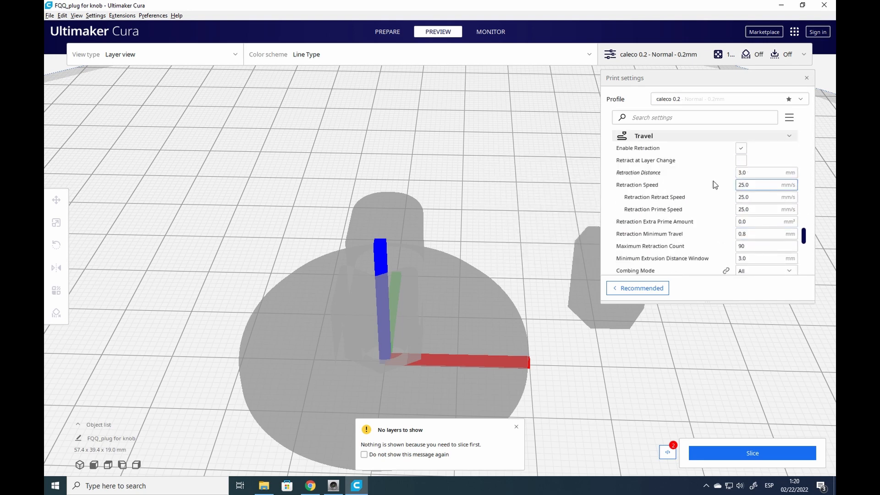
{"action": "scroll", "scroll_direction": "down", "scroll_amount": 3}
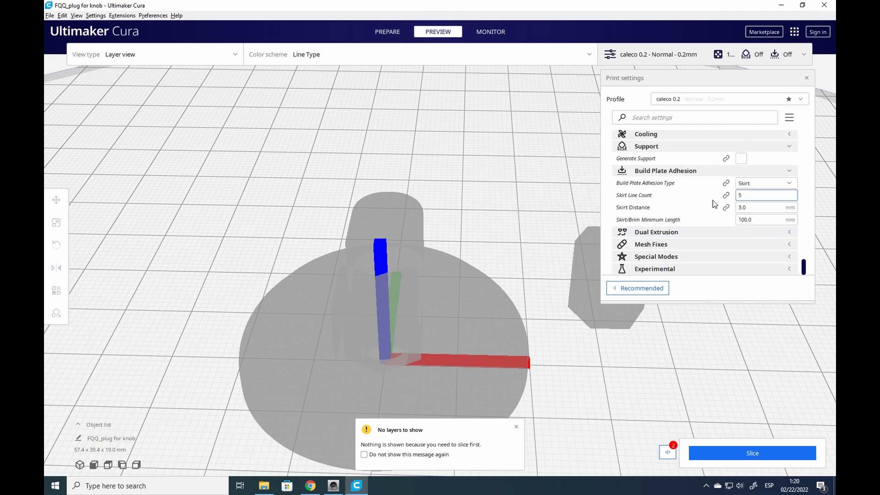
{"action": "mouse_move", "coordinate": [741, 159]}
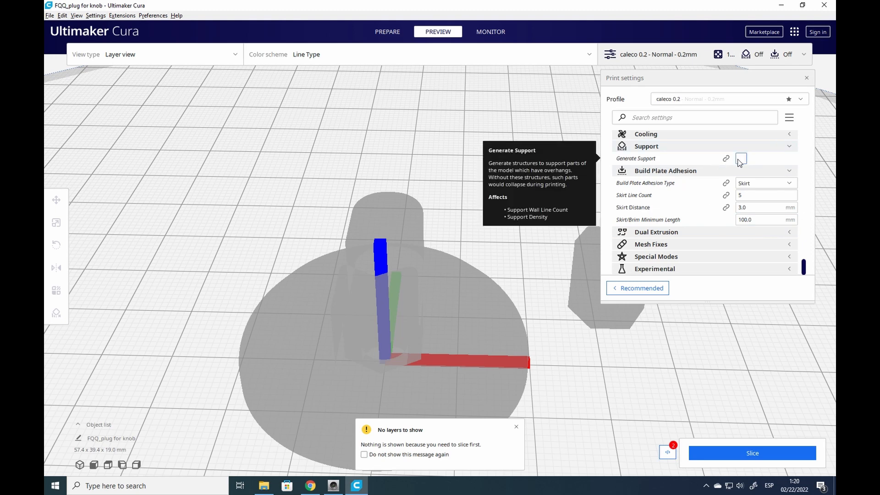
{"action": "left_click", "coordinate": [752, 453]}
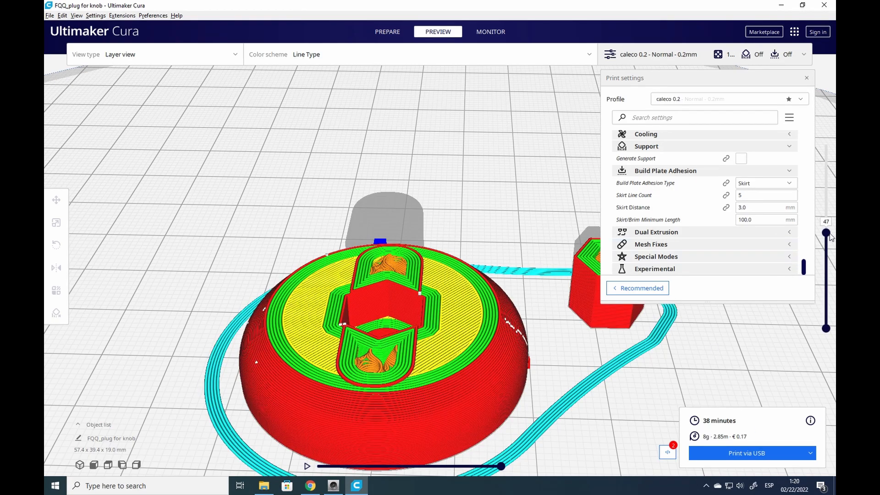
Step: Scrub the layer slider through layers 20, 54, 82, 95, 67 and settle at layer 50
{"action": "left_click_drag", "start_coordinate": [826, 231], "coordinate": [827, 309]}
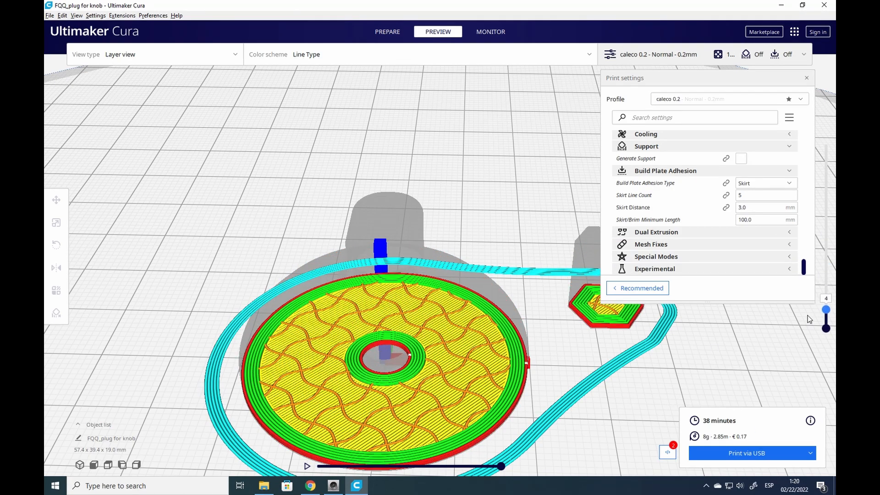
{"action": "left_click_drag", "start_coordinate": [826, 309], "coordinate": [827, 268]}
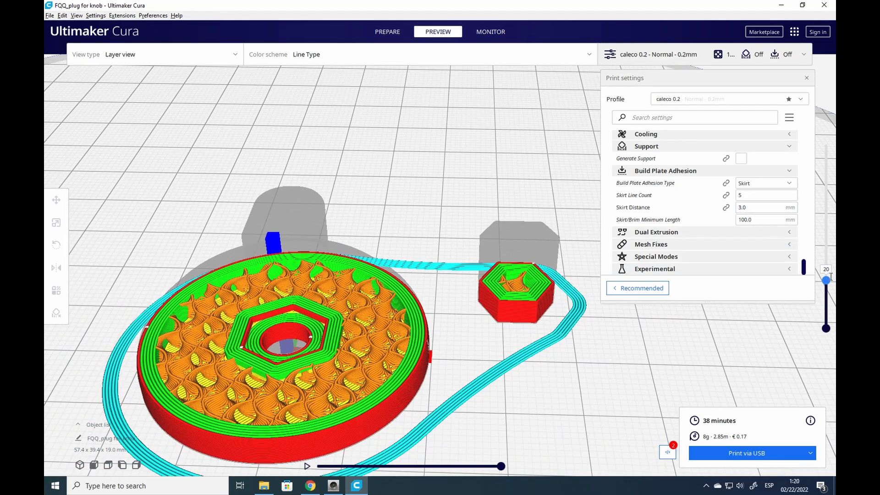
{"action": "left_click_drag", "start_coordinate": [826, 281], "coordinate": [826, 219]}
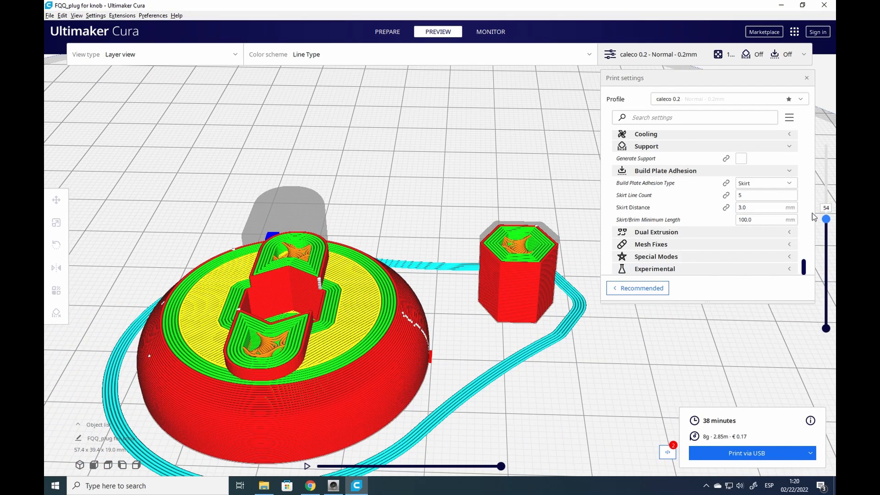
{"action": "left_click_drag", "start_coordinate": [826, 219], "coordinate": [826, 168]}
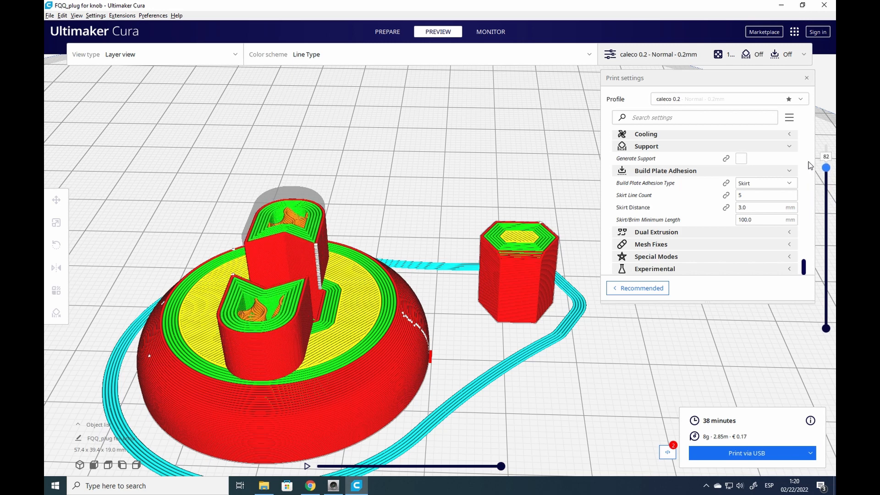
{"action": "left_click_drag", "start_coordinate": [826, 167], "coordinate": [826, 144]}
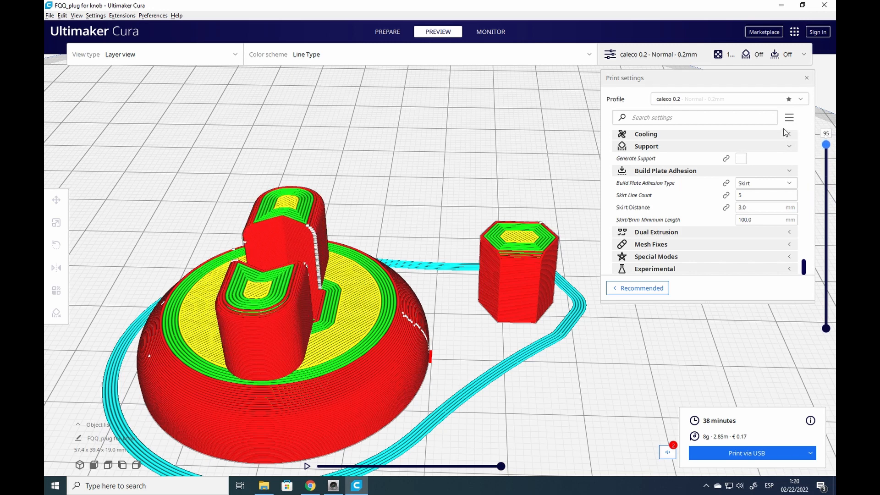
{"action": "left_click_drag", "start_coordinate": [826, 144], "coordinate": [826, 197]}
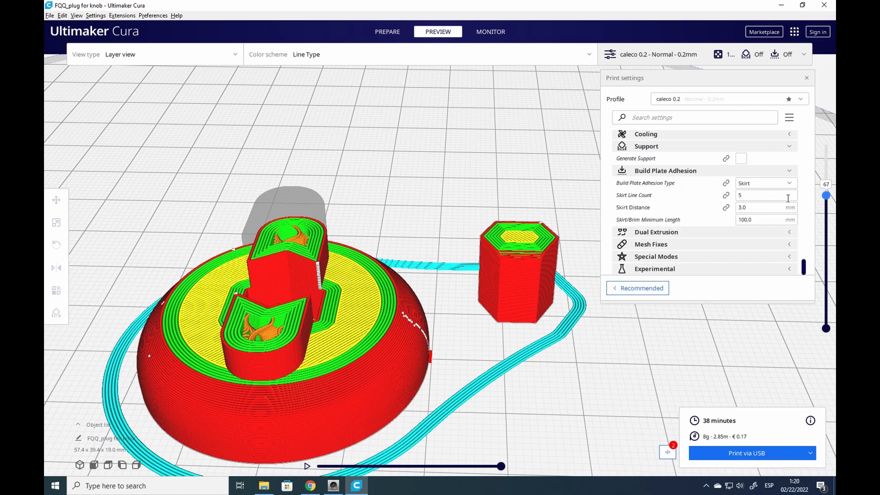
{"action": "left_click_drag", "start_coordinate": [826, 195], "coordinate": [826, 231]}
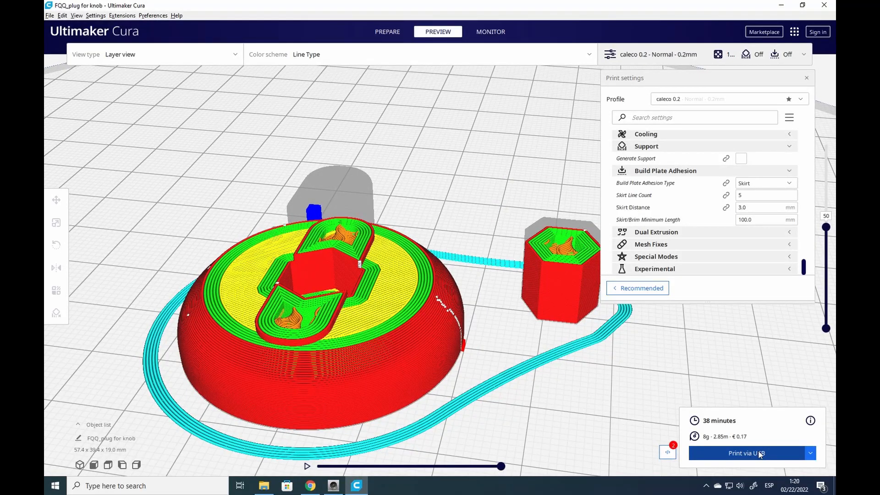
{"action": "mouse_move", "coordinate": [717, 422]}
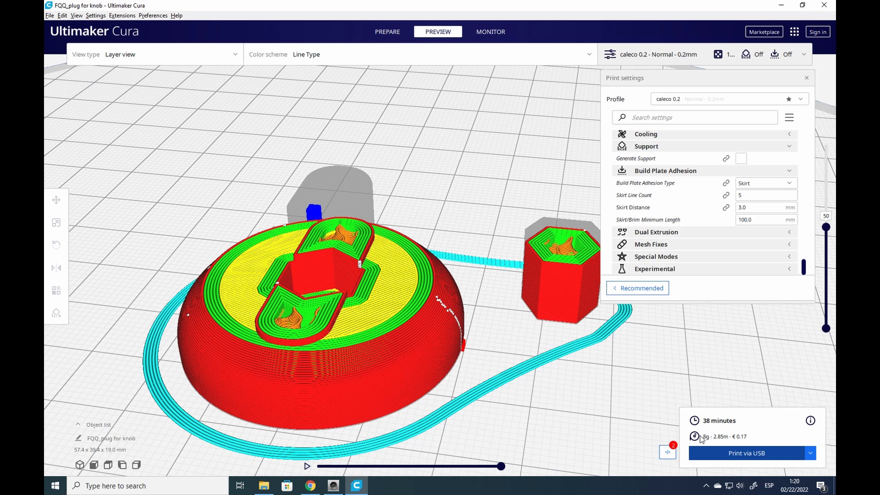
{"action": "mouse_move", "coordinate": [485, 364]}
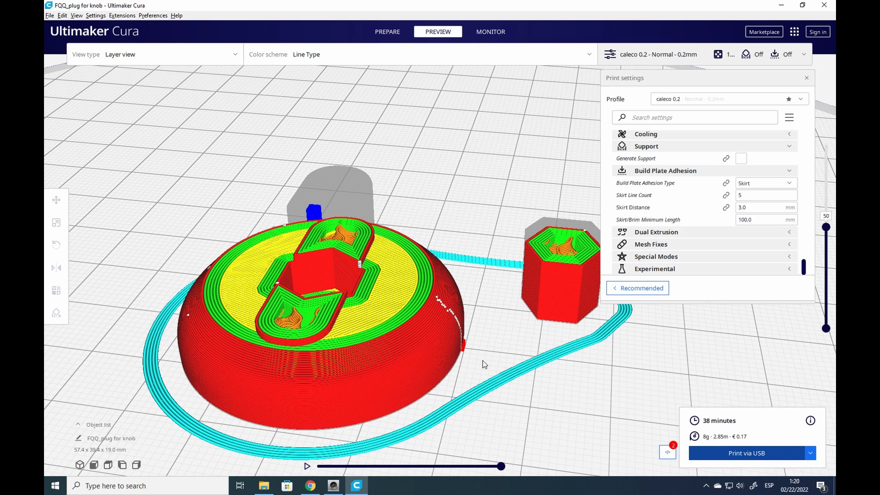